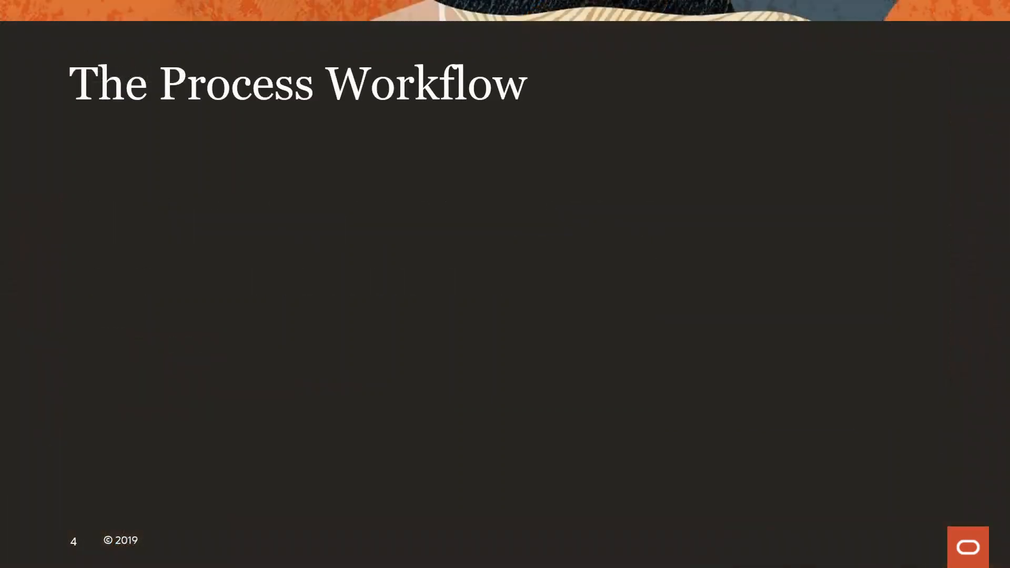
Move through the weather forecast workbook to review the power-line map.
key("Right")
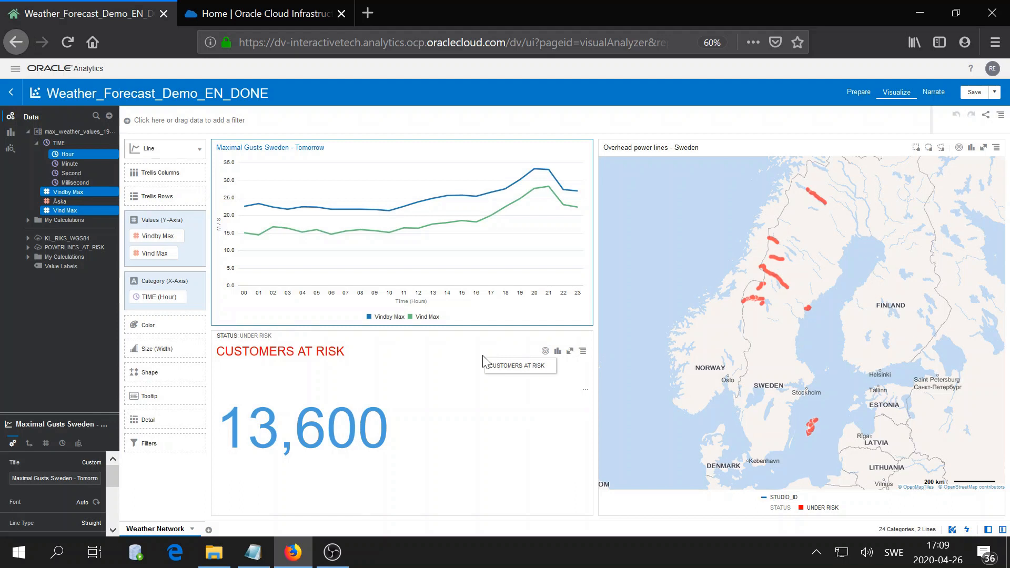
mouse_move(586, 293)
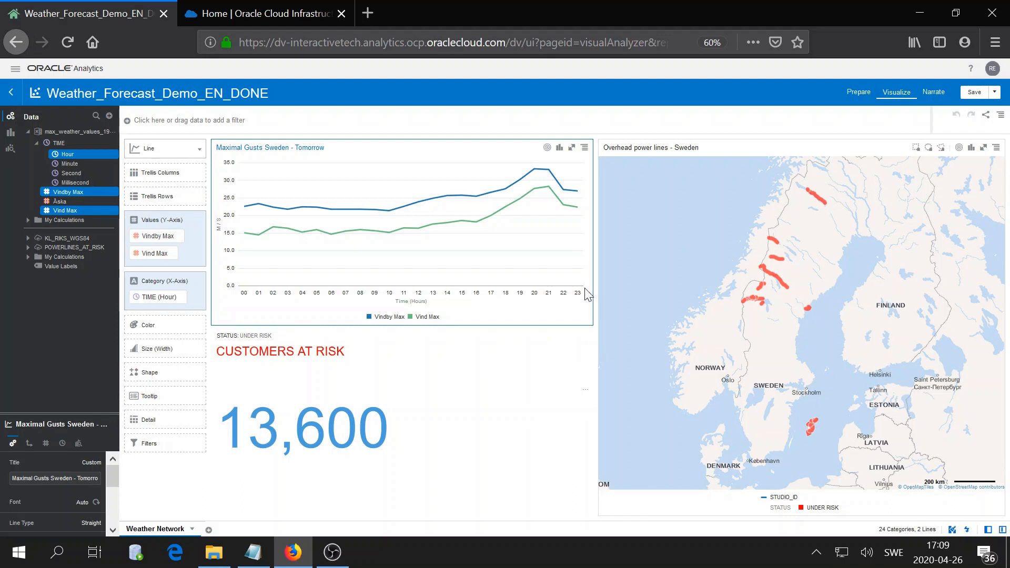
mouse_move(727, 467)
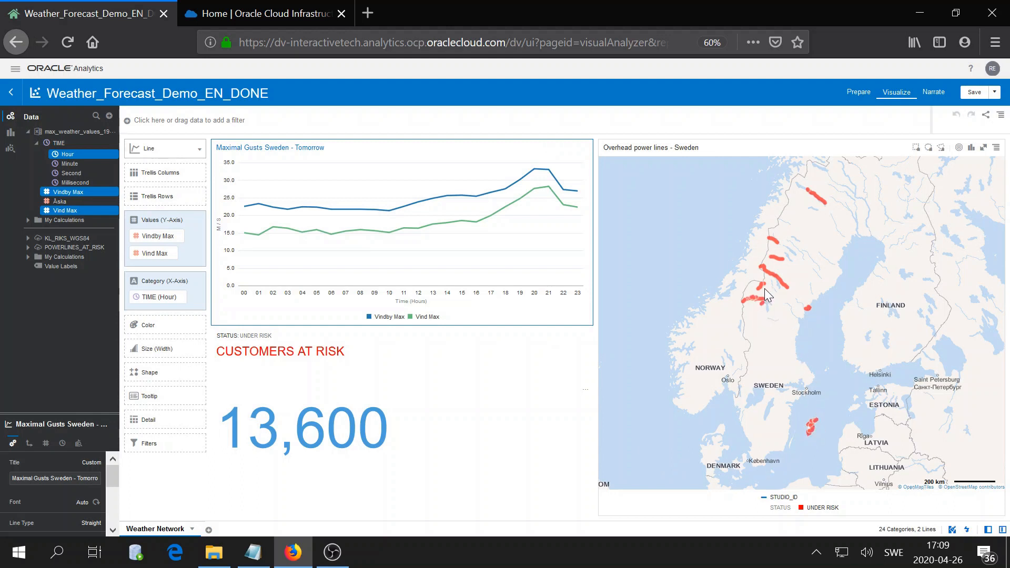
mouse_move(770, 289)
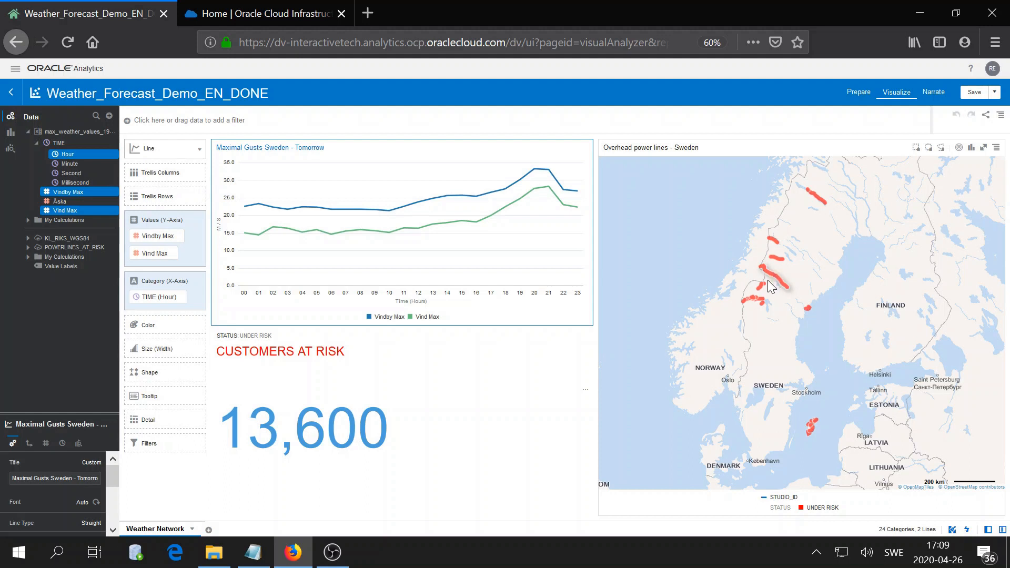
mouse_move(475, 336)
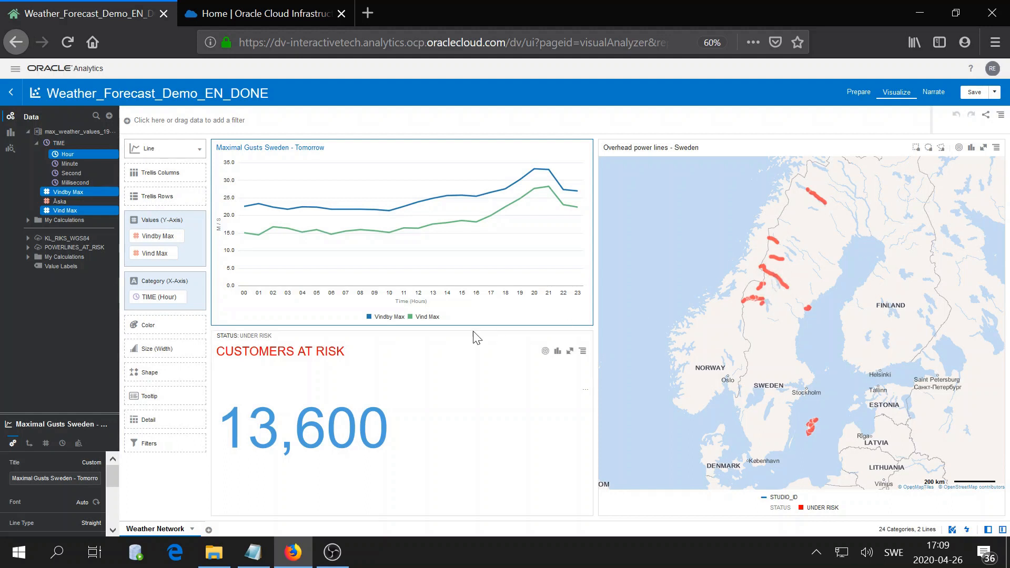
mouse_move(378, 484)
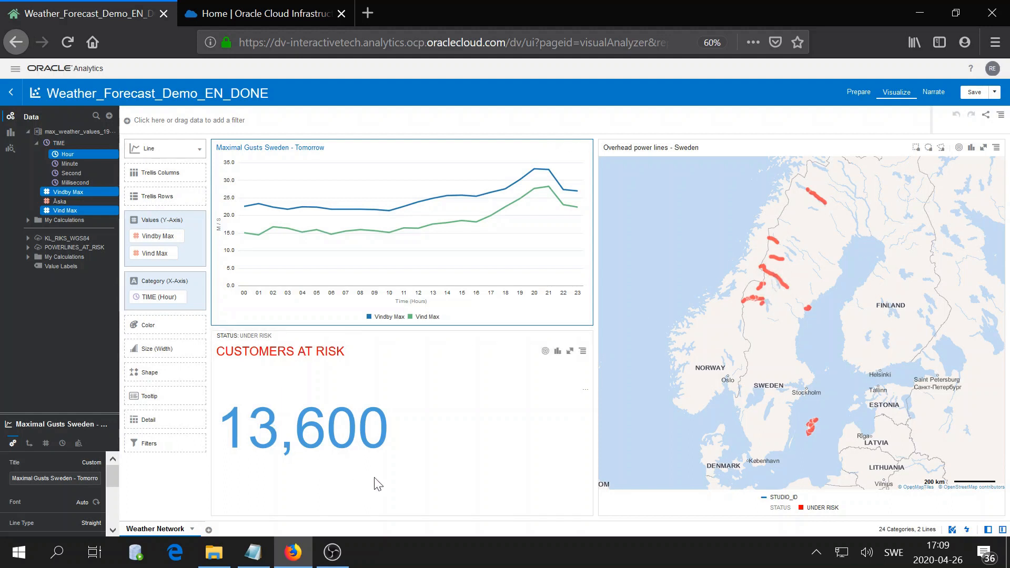
mouse_move(337, 374)
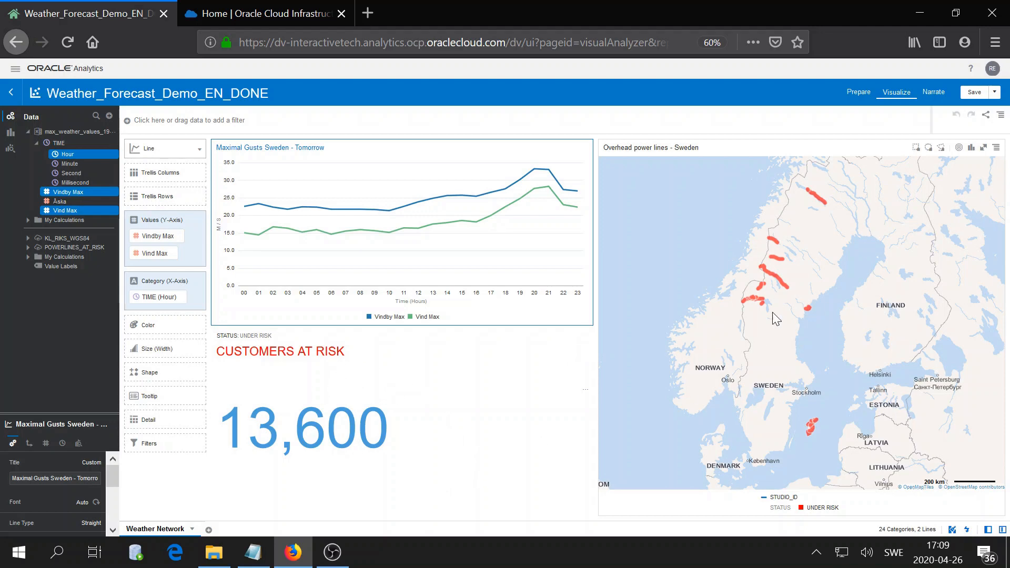
mouse_move(772, 311)
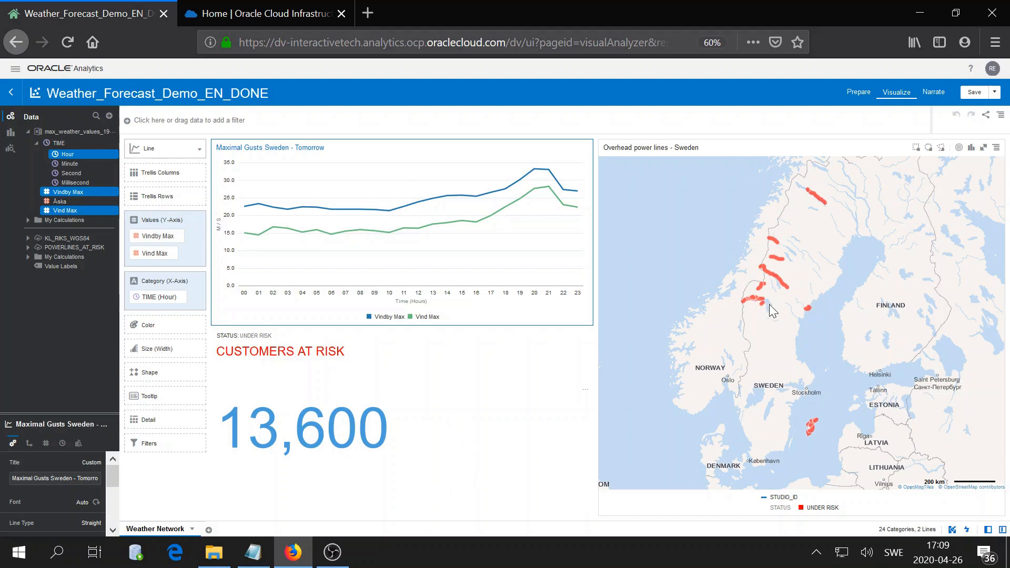
mouse_move(762, 301)
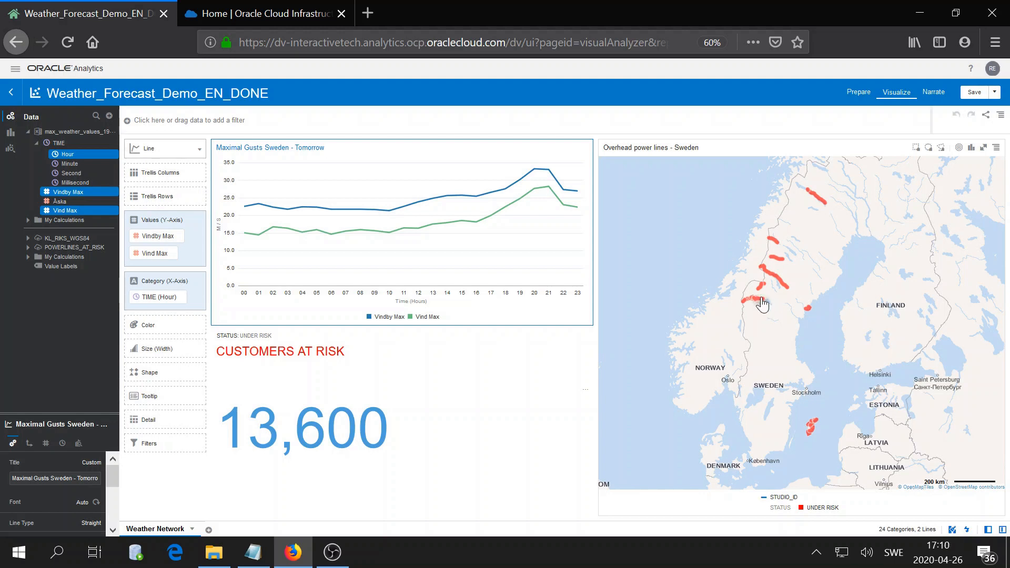
mouse_move(752, 299)
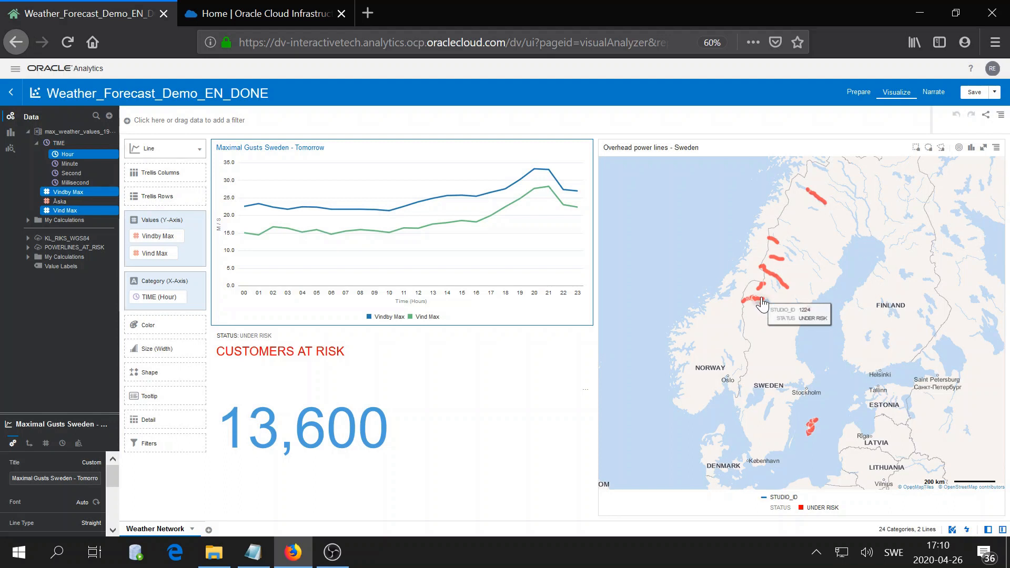
mouse_move(754, 322)
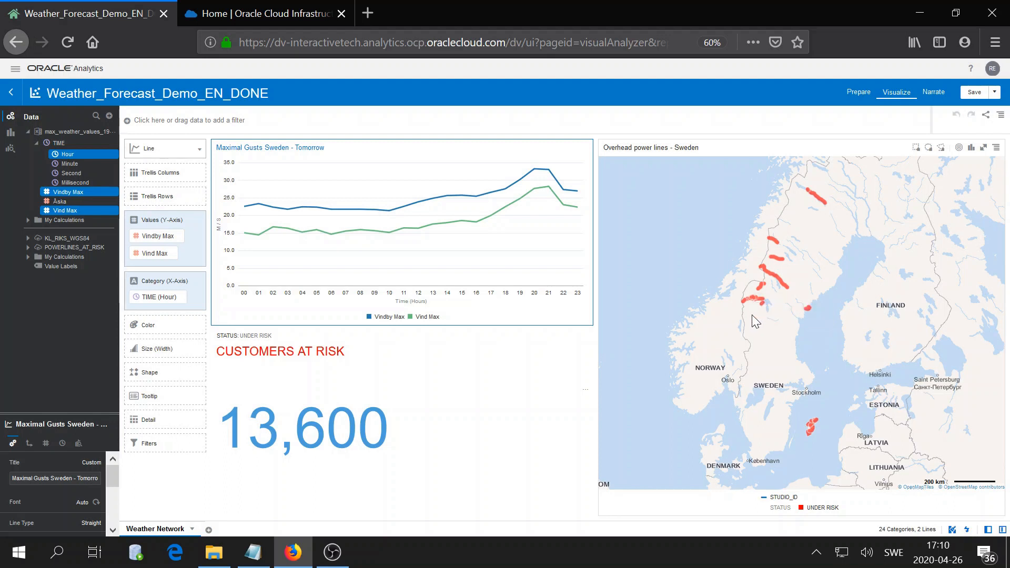
mouse_move(683, 469)
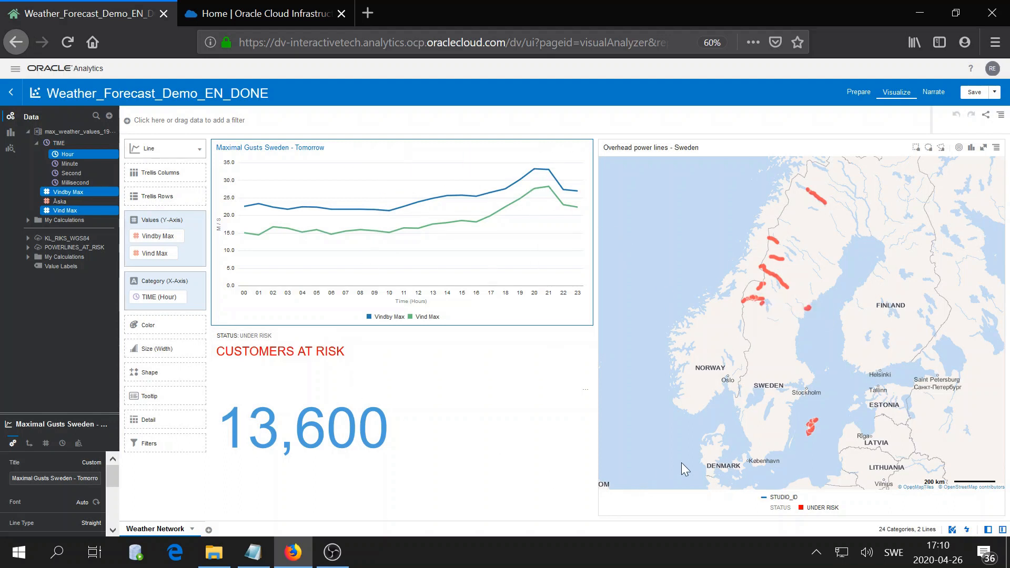
mouse_move(797, 441)
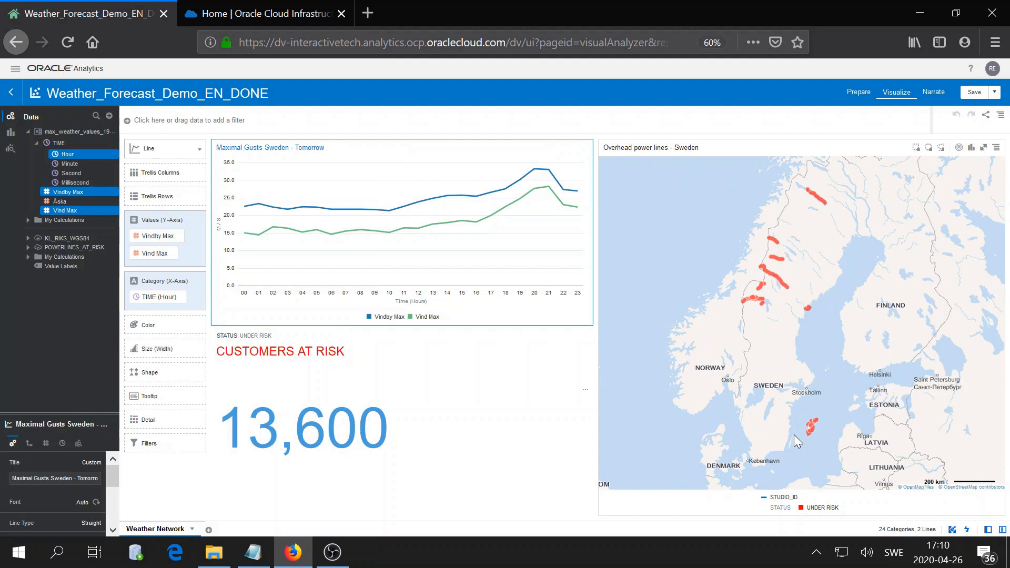
mouse_move(781, 398)
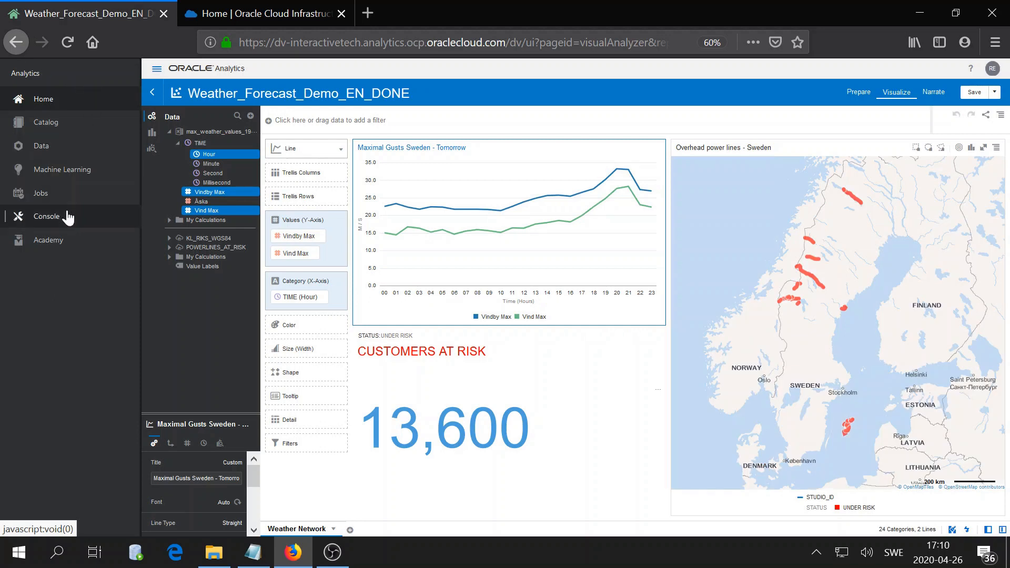
Start a new Safe Domains entry in the Analytics Console, then switch to the OCI home page.
left_click(46, 217)
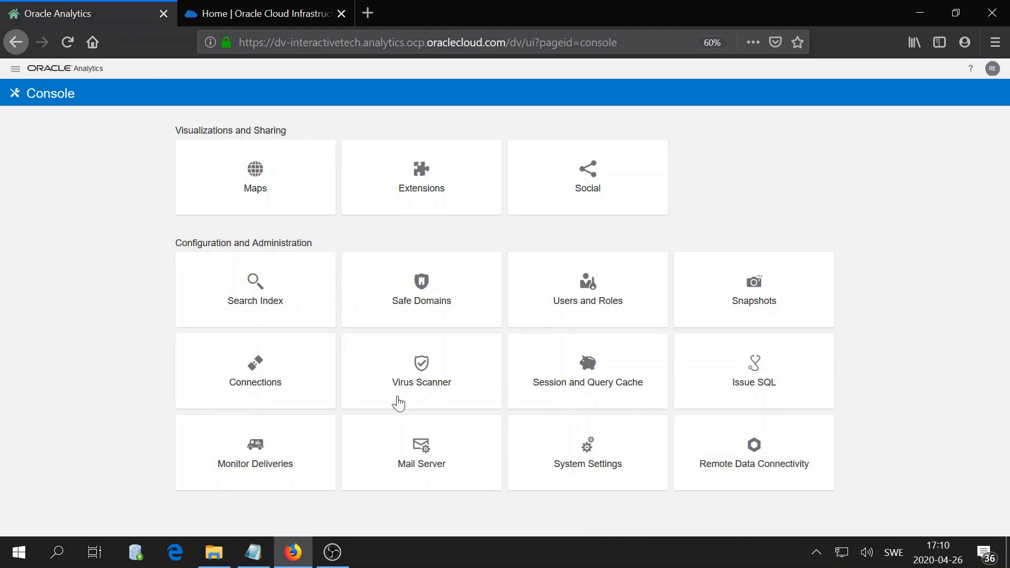
mouse_move(494, 321)
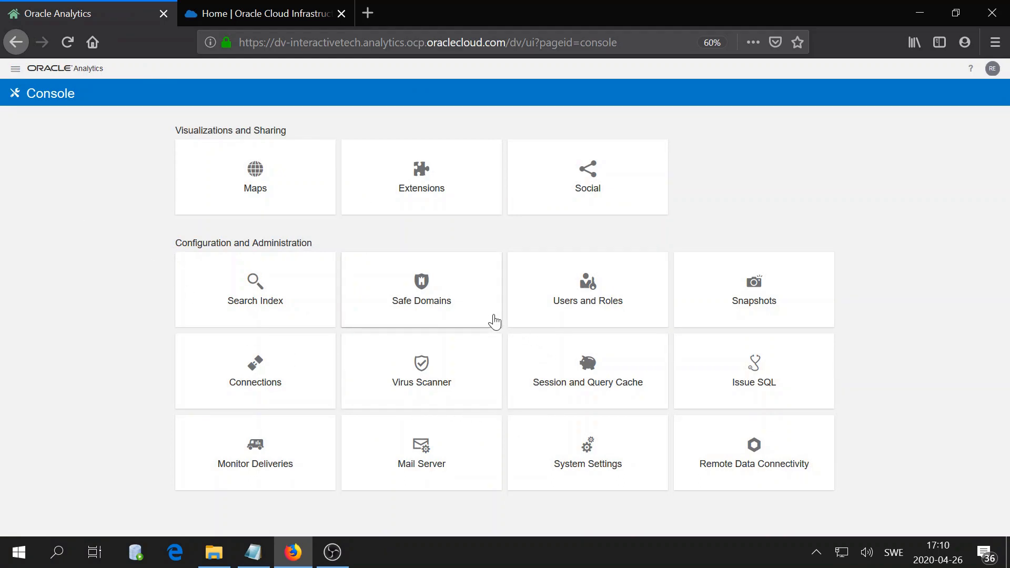
left_click(421, 290)
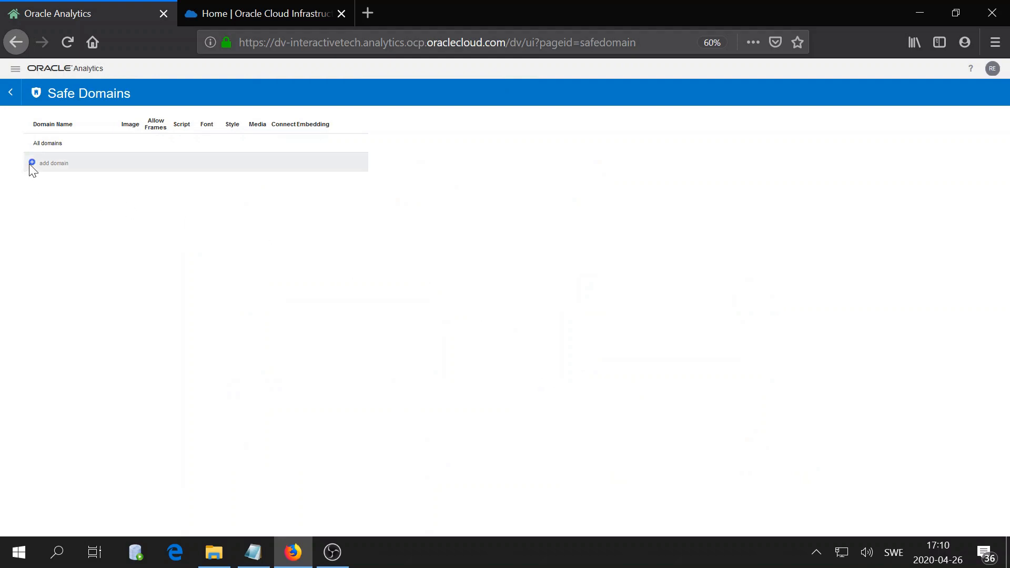
left_click(31, 162)
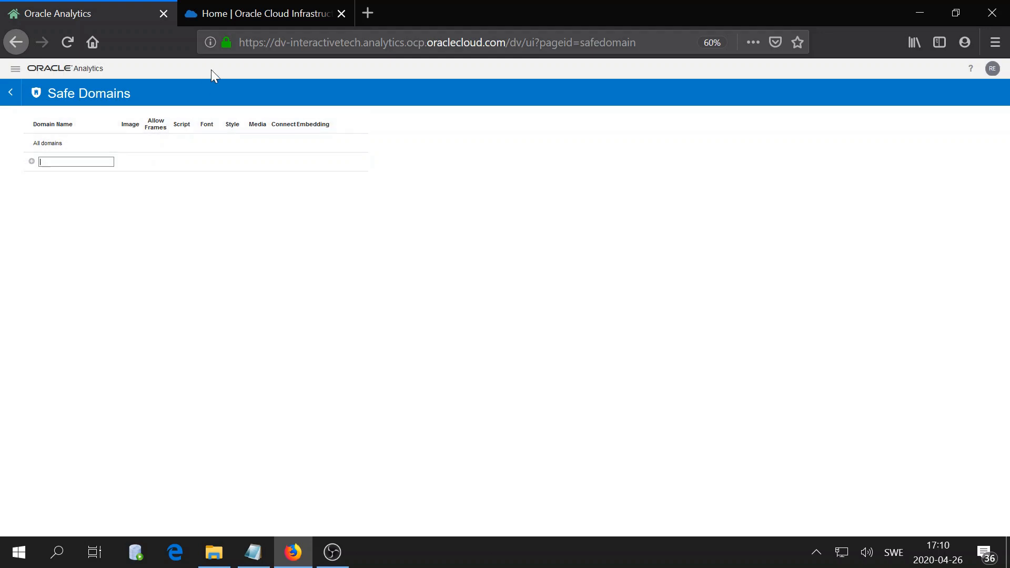
left_click(264, 12)
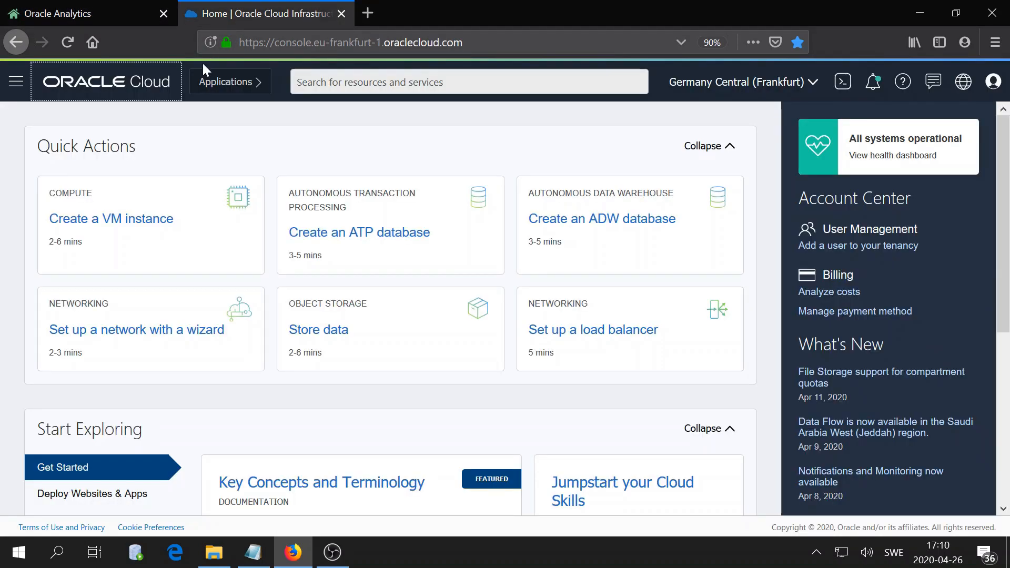
Open the ADWshared autonomous database details and launch its Service Console.
left_click(15, 81)
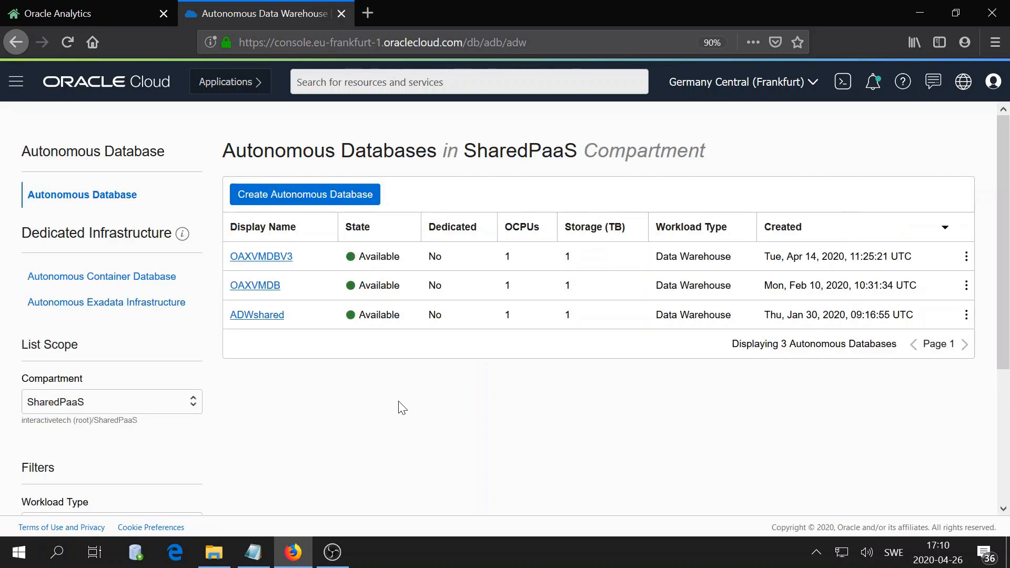
left_click(257, 314)
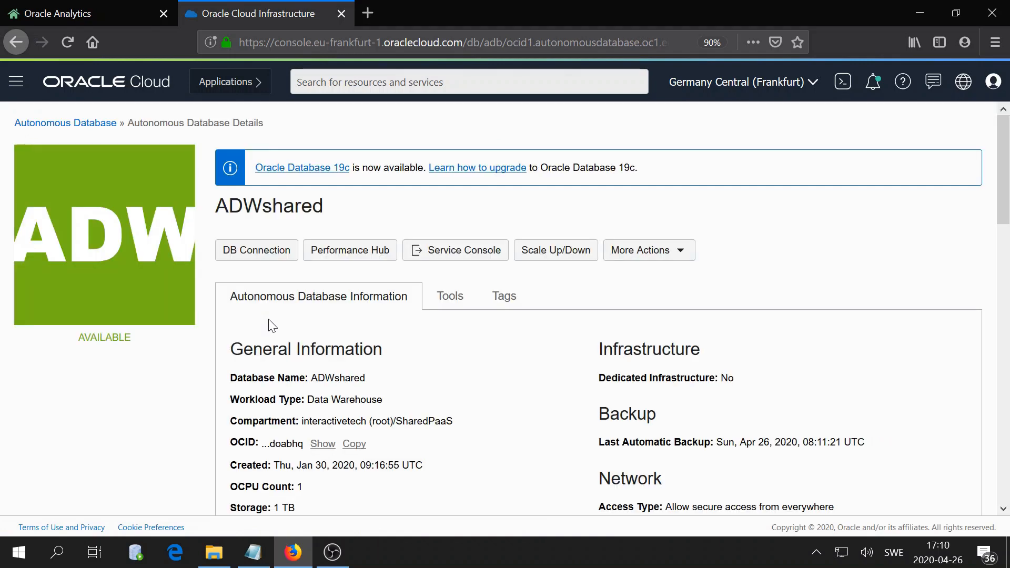
mouse_move(528, 341)
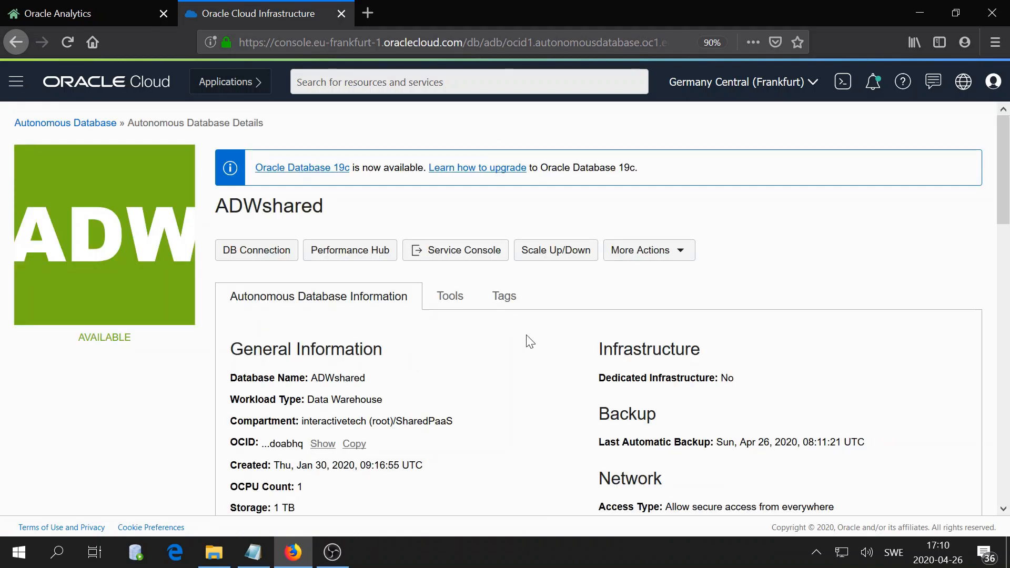
mouse_move(455, 250)
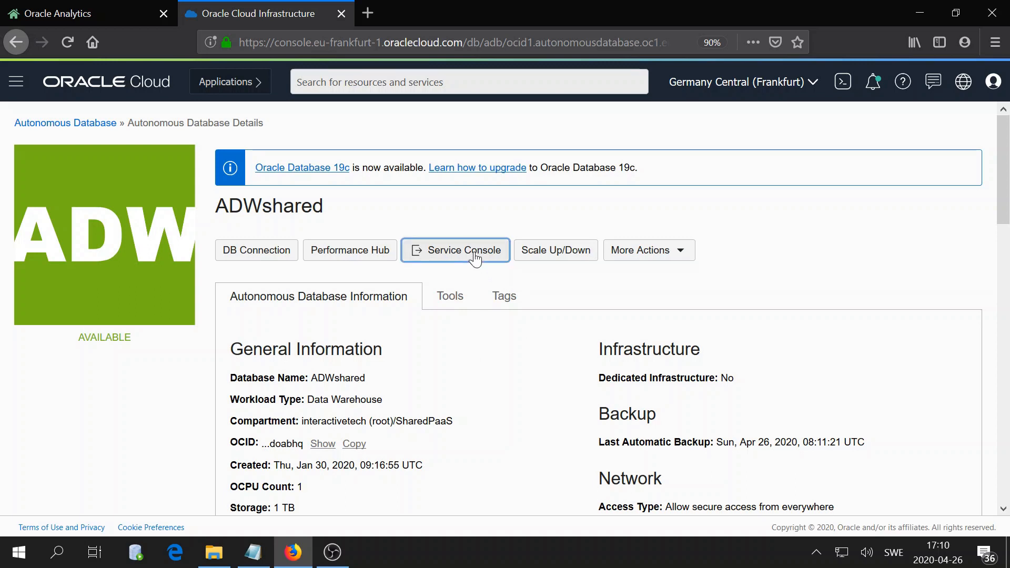
left_click(461, 251)
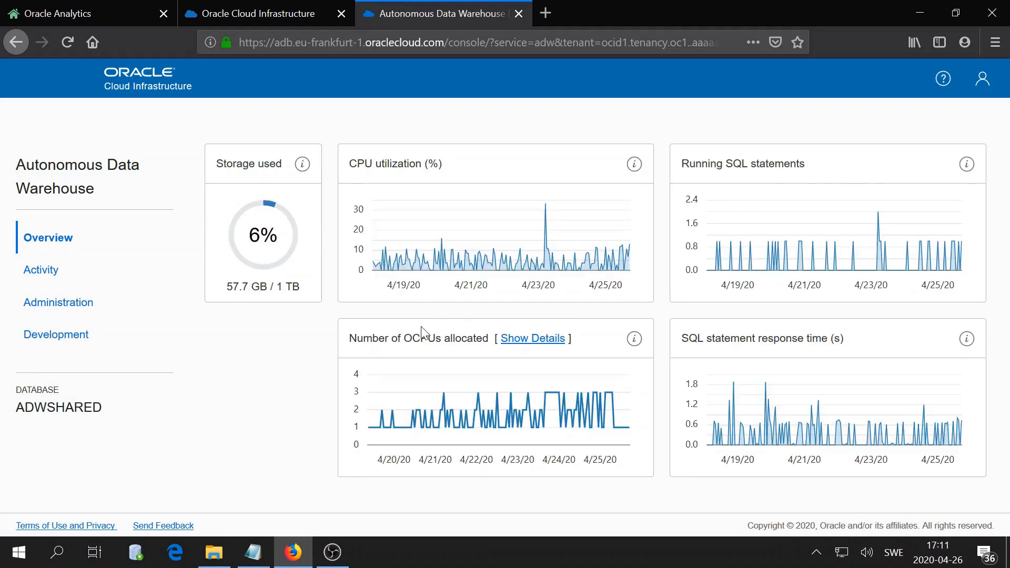
Copy the ORDS base URL under Development's RESTful Services and return to Analytics Safe Domains.
left_click(56, 334)
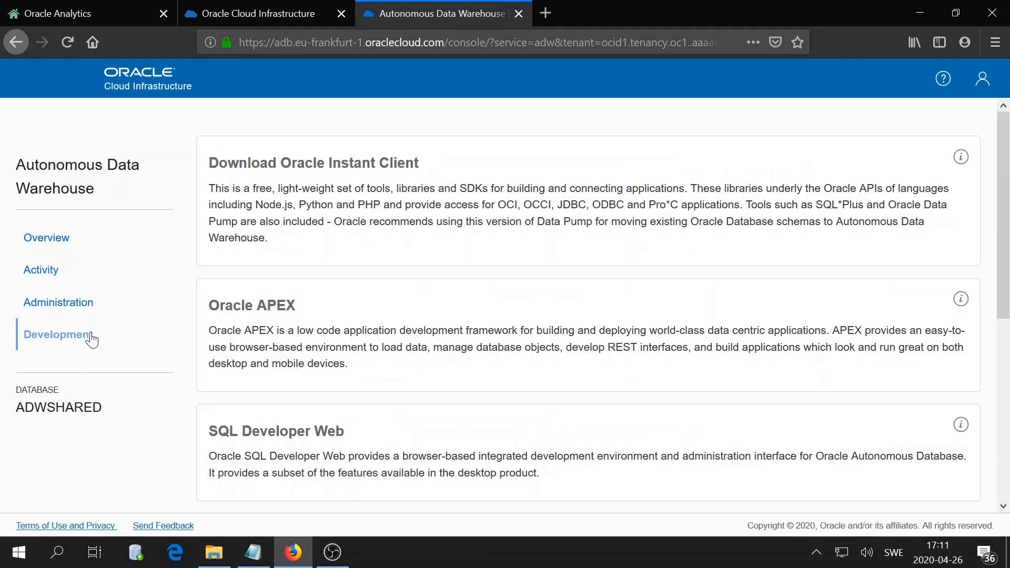
scroll("down", 3)
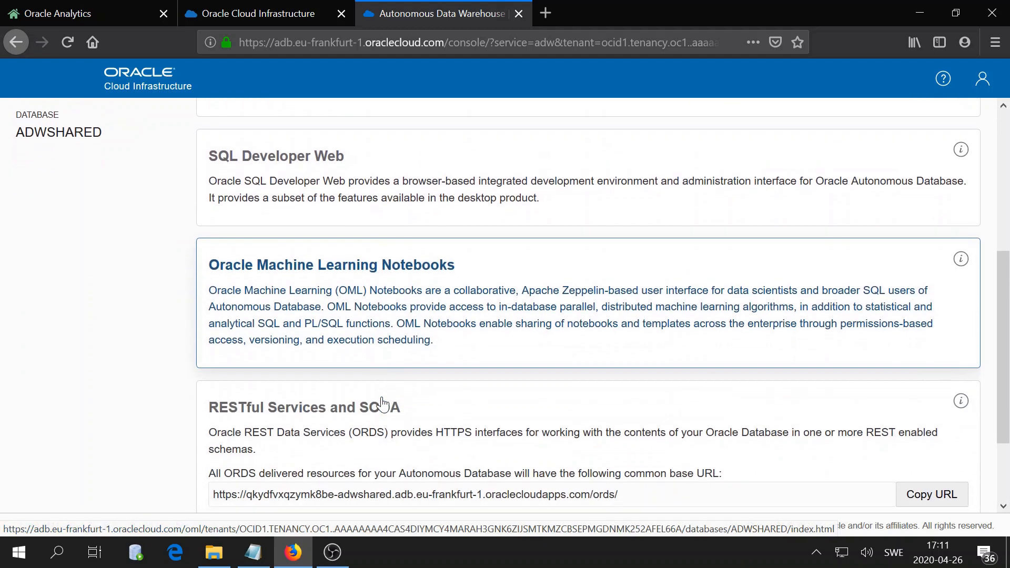
scroll("down", 3)
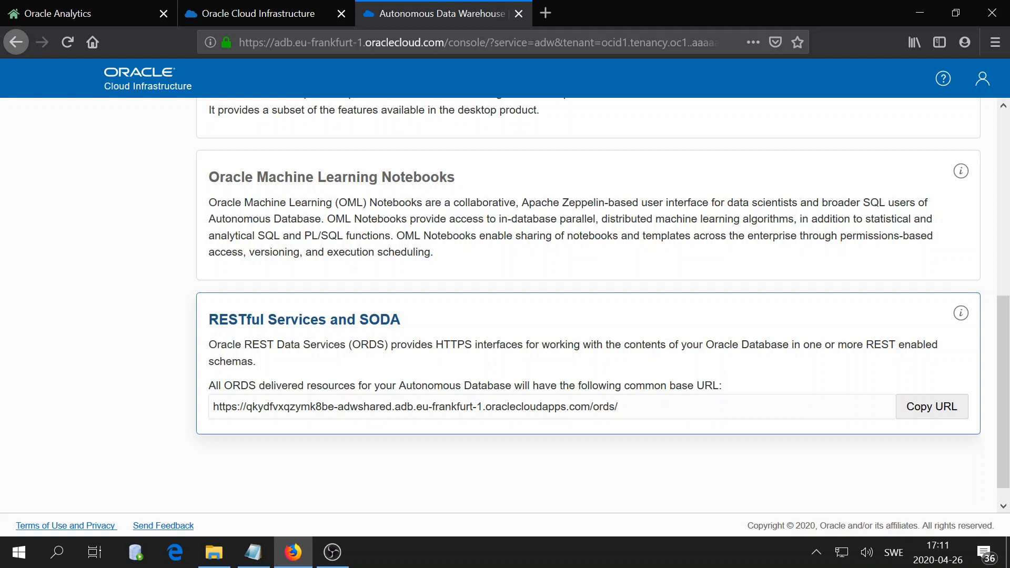
double_click(578, 406)
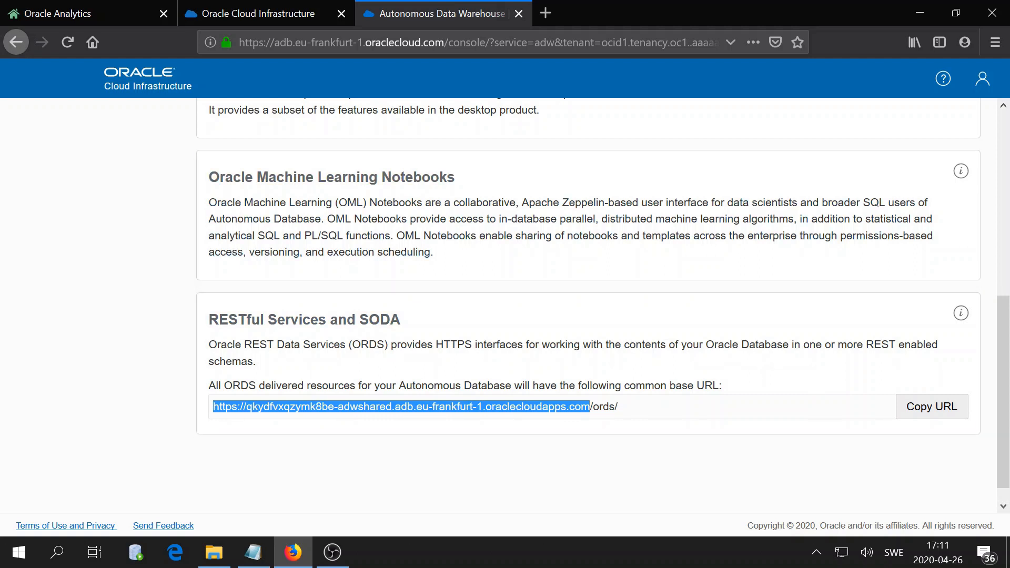
left_click(58, 12)
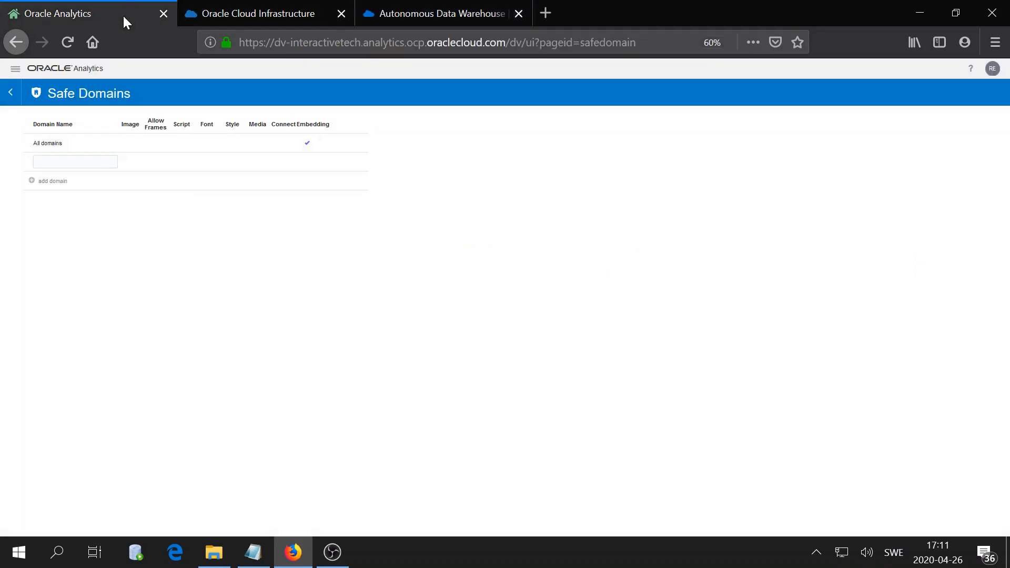
Paste the ADWshared ORDS URL as a safe domain, allow every permission, and leave Safe Domains.
left_click(74, 162)
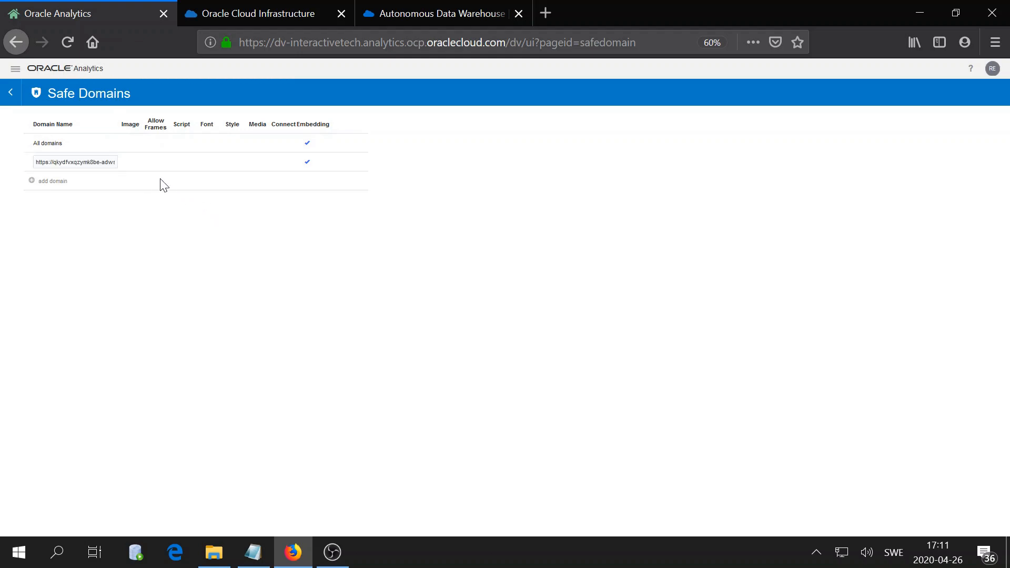
left_click(75, 162)
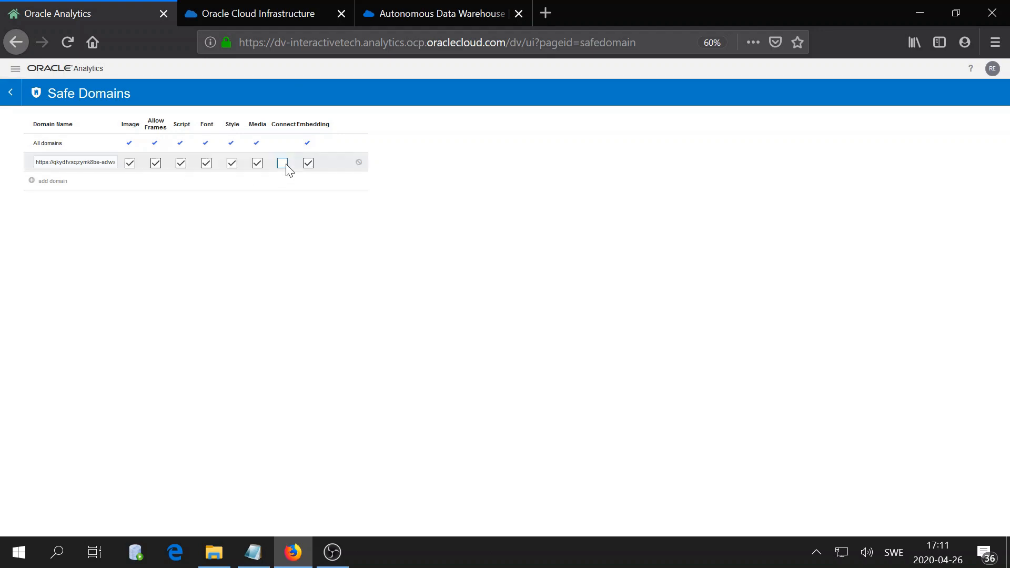
left_click(282, 162)
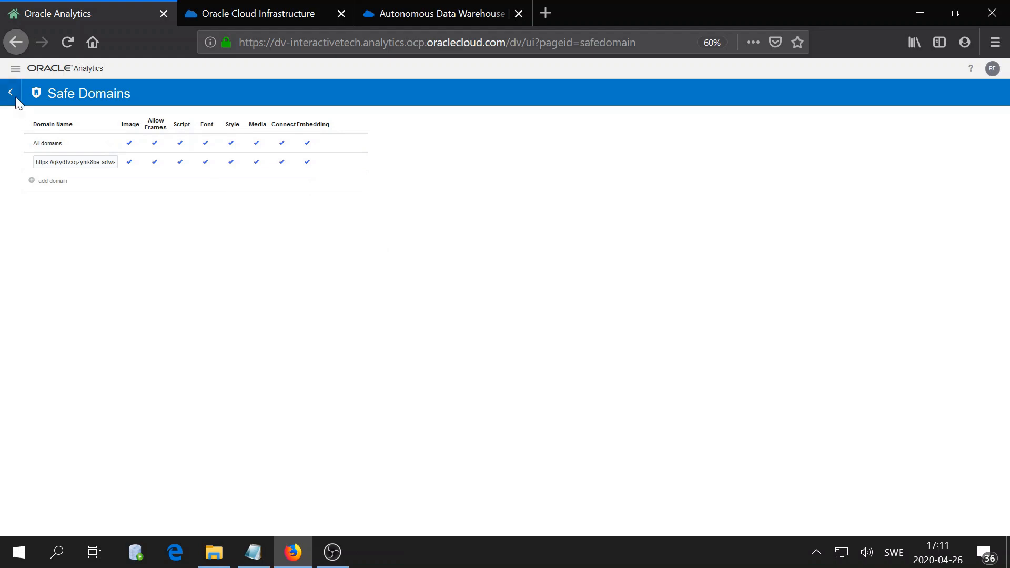
left_click(9, 92)
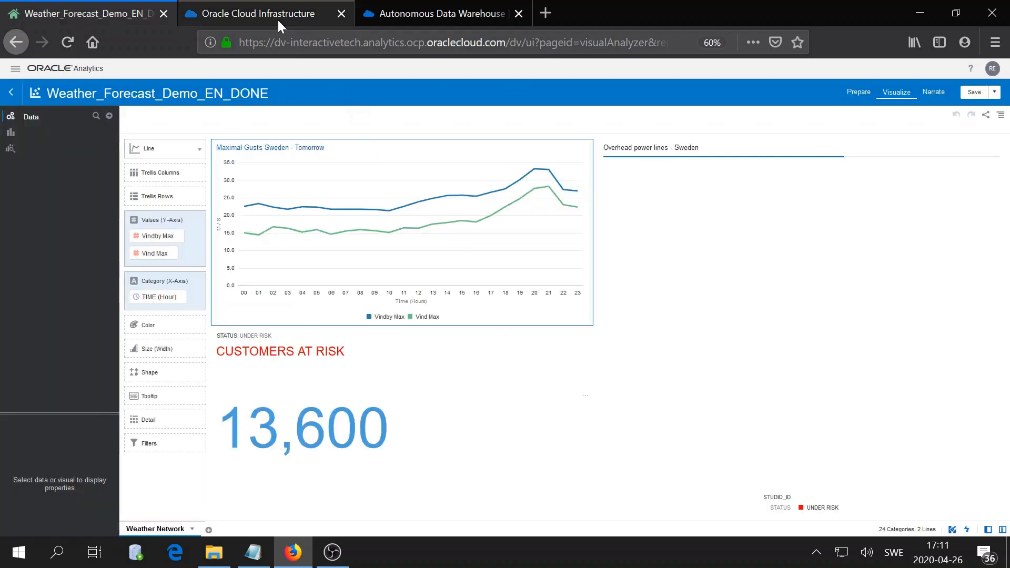
From ADWshared's Tools in the OCI console, launch Oracle APEX.
left_click(258, 13)
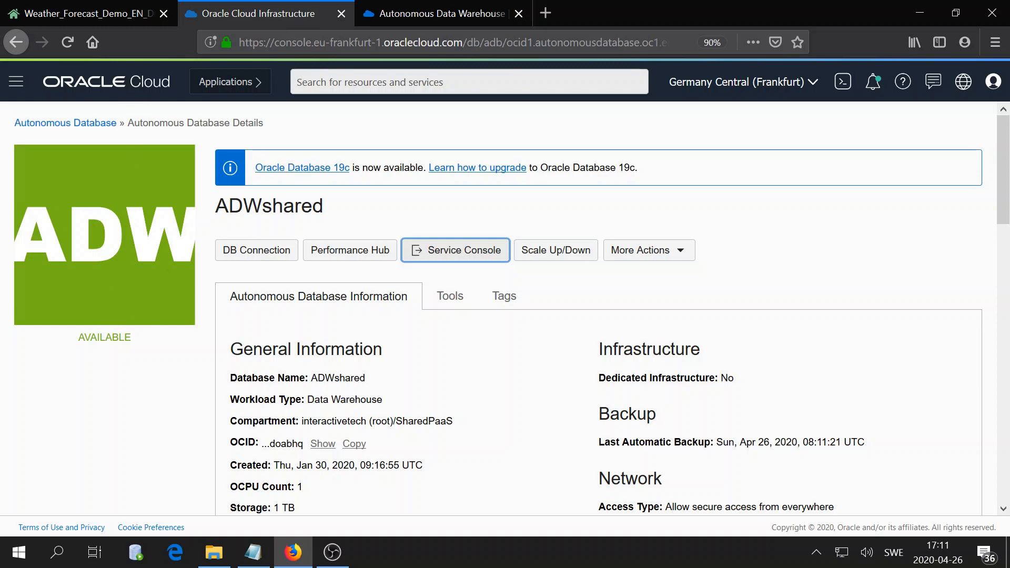
mouse_move(389, 302)
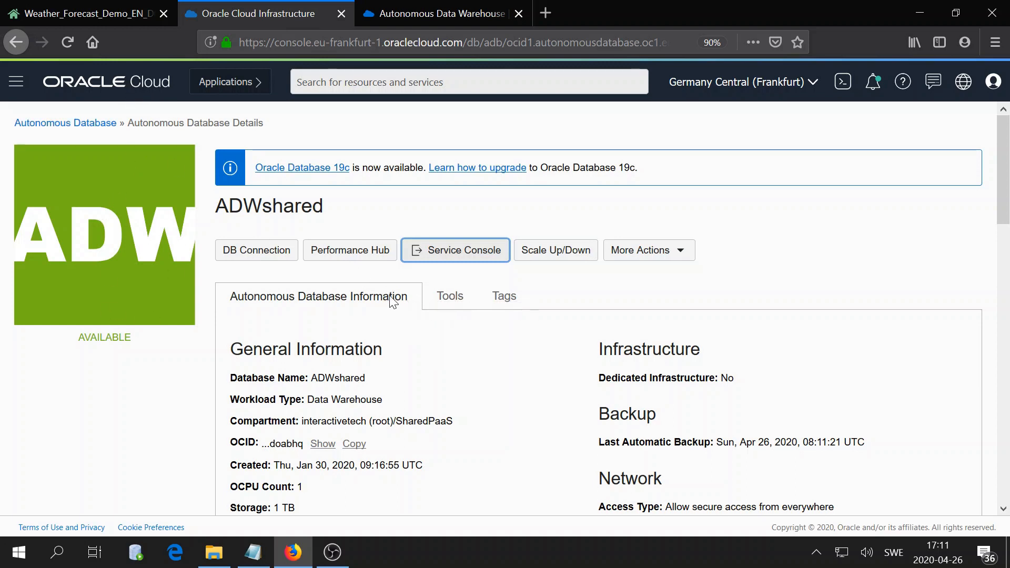
left_click(449, 295)
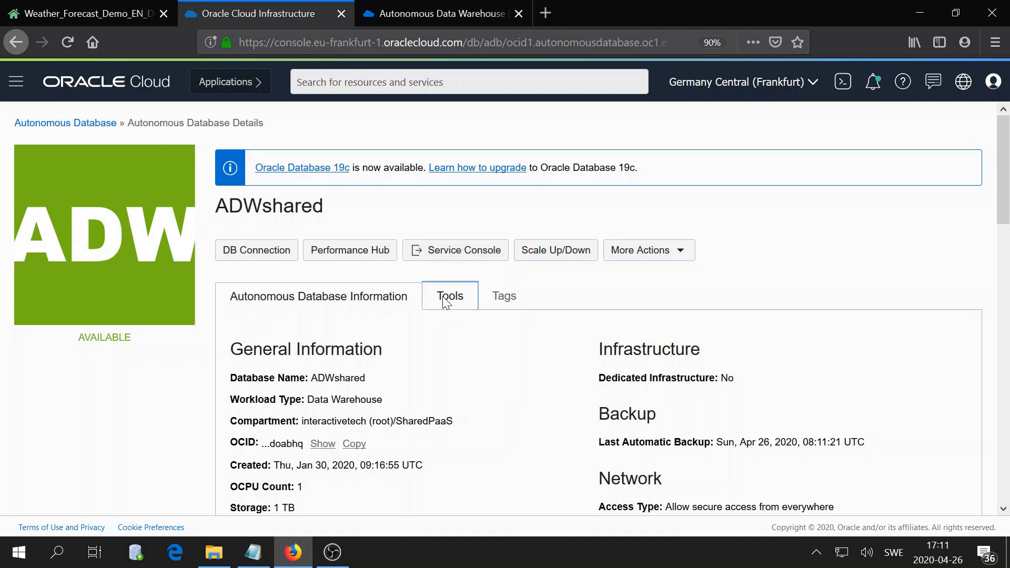
left_click(449, 295)
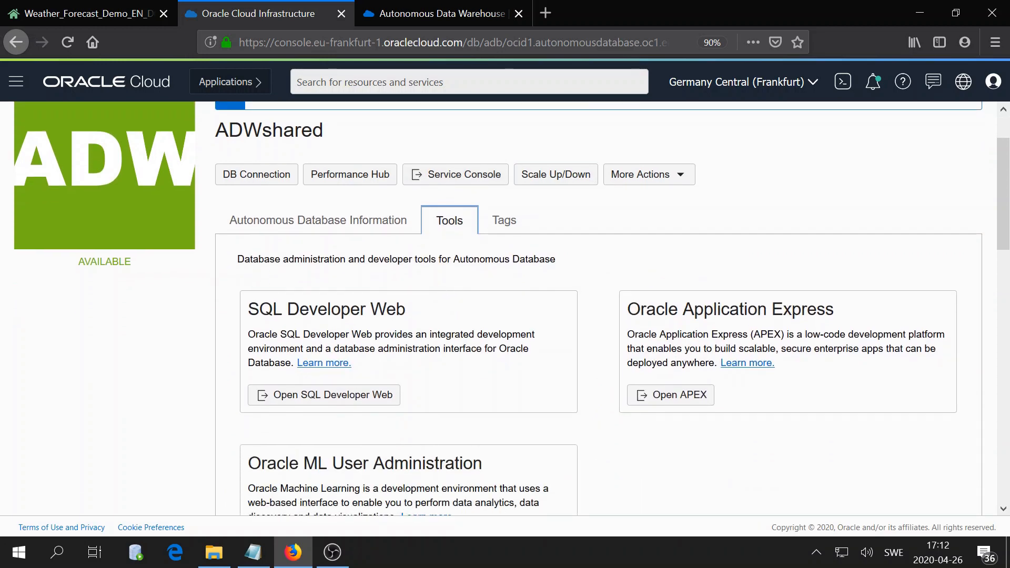
left_click(670, 395)
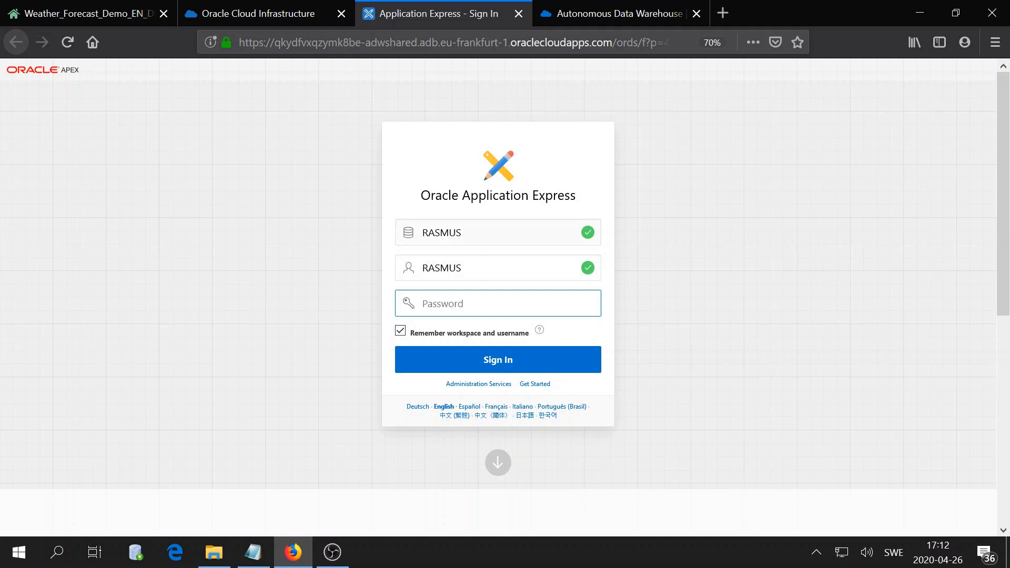
mouse_move(477, 384)
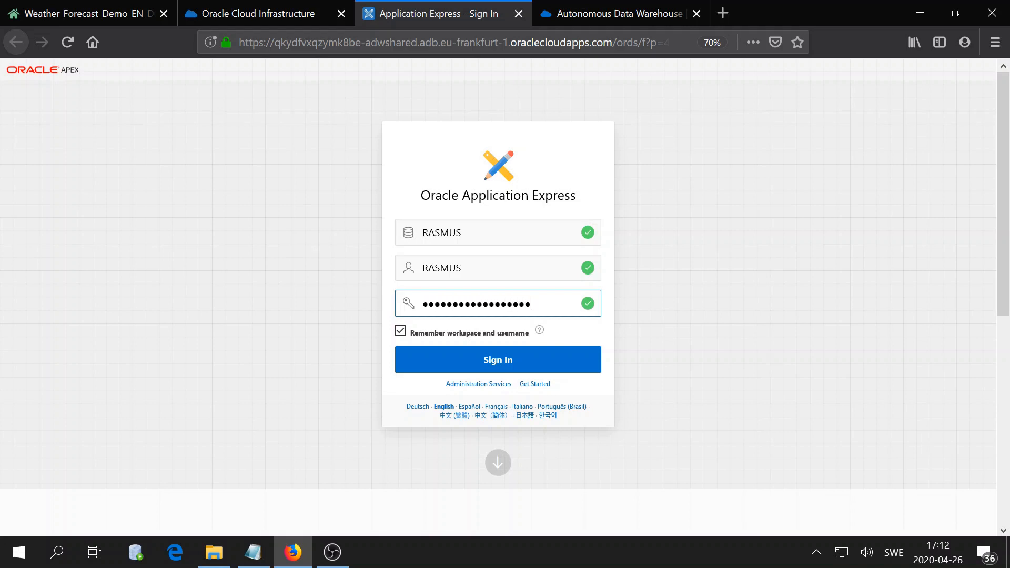
Sign in to the APEX development workspace with the filled credentials.
left_click(496, 358)
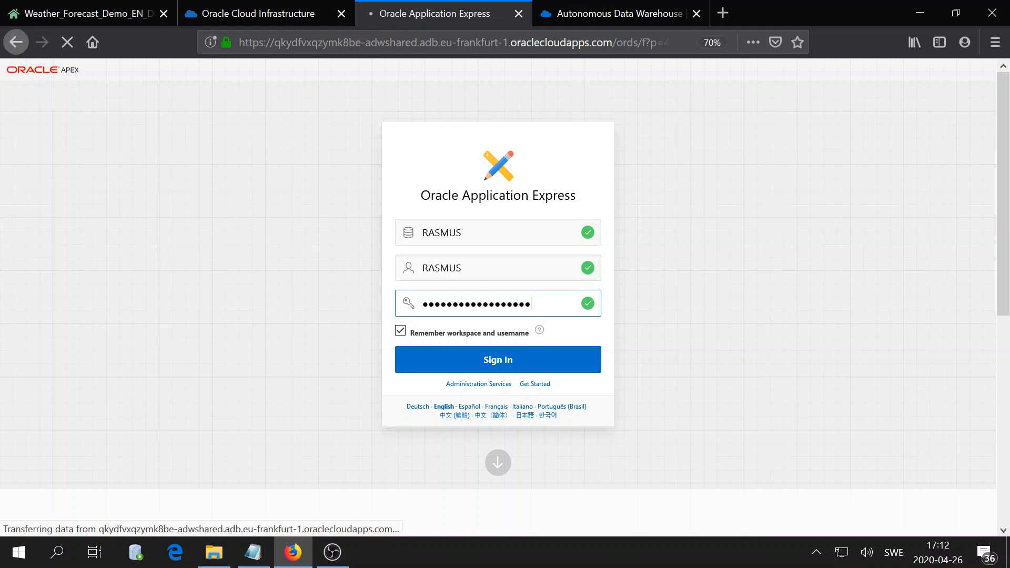
left_click(497, 358)
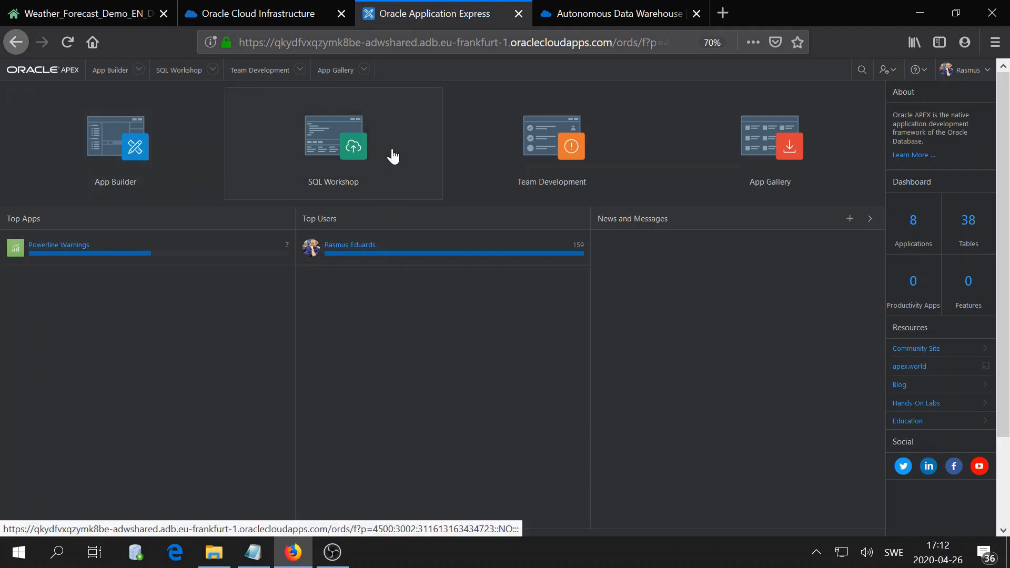
mouse_move(401, 139)
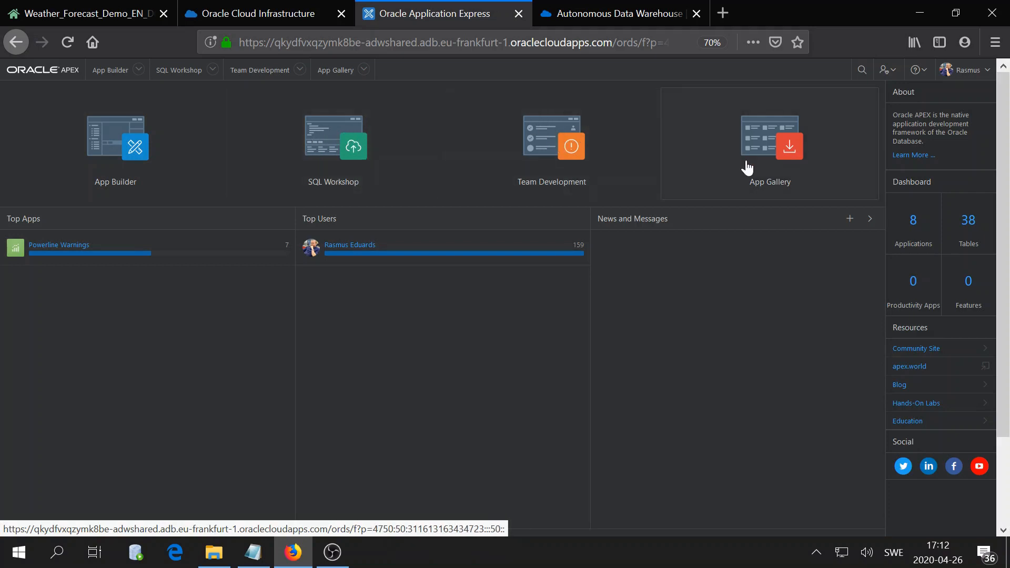
mouse_move(759, 163)
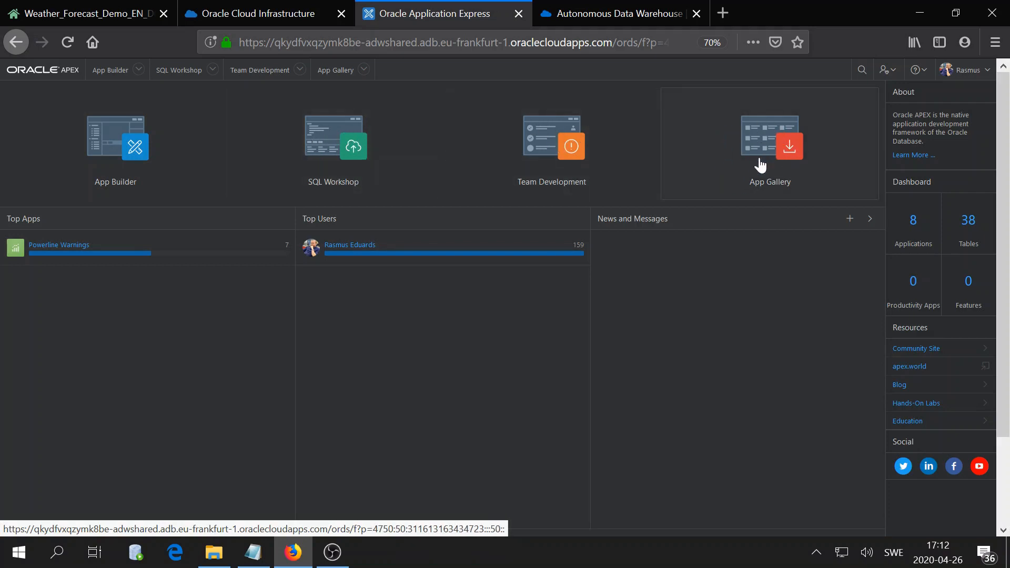
mouse_move(755, 150)
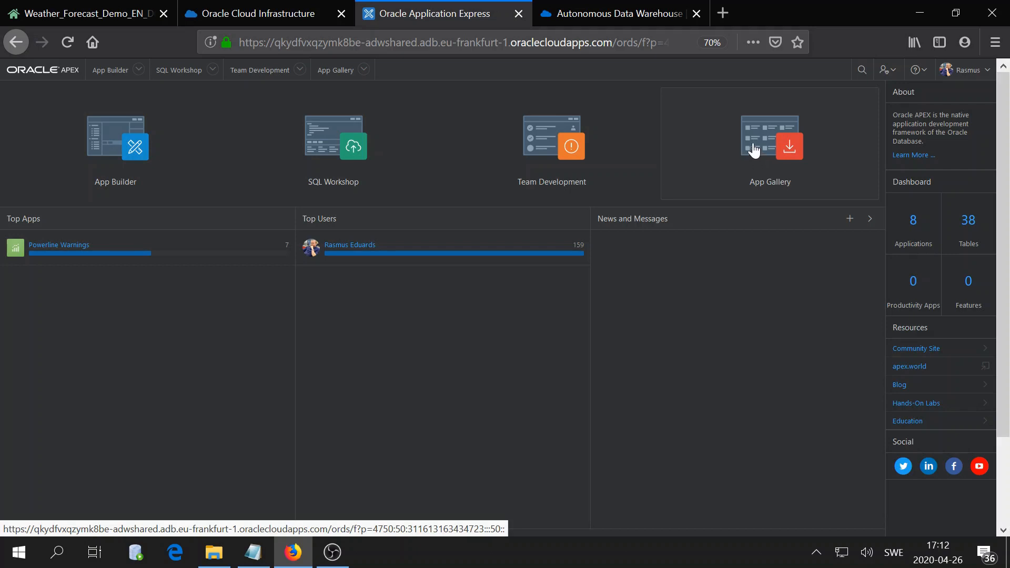
mouse_move(550, 139)
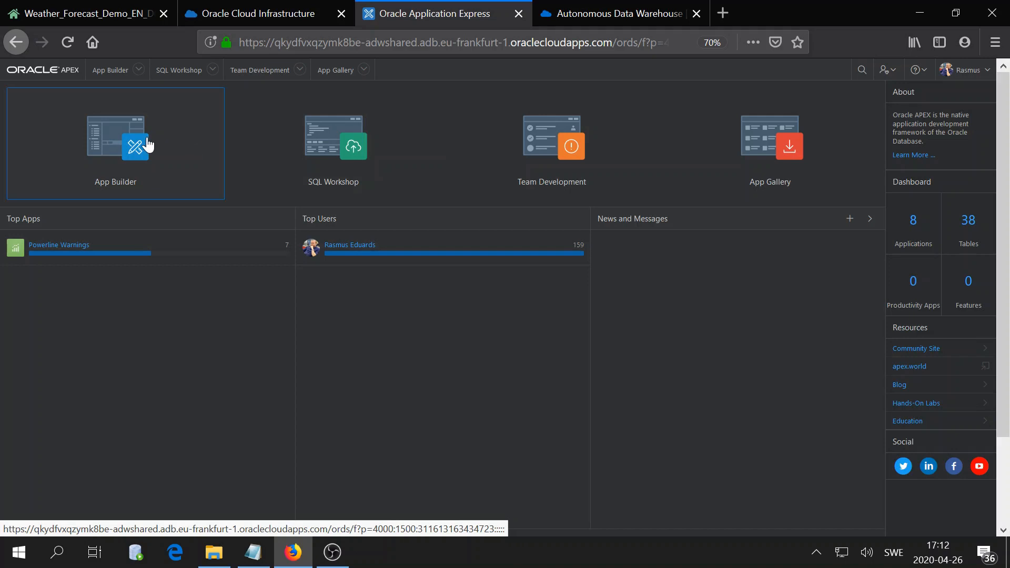
In App Builder start Create and choose New Application from scratch.
left_click(115, 136)
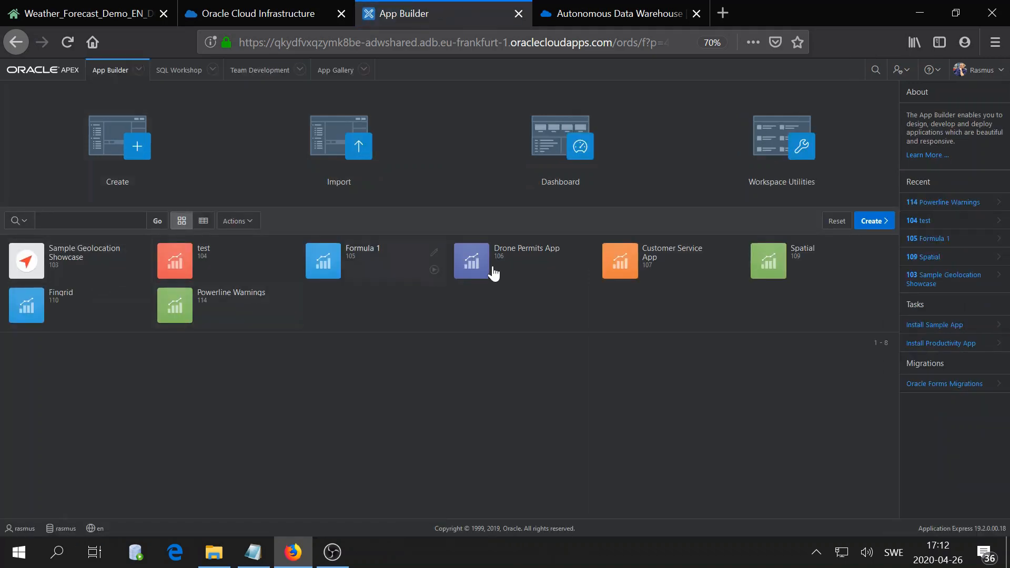
left_click(116, 143)
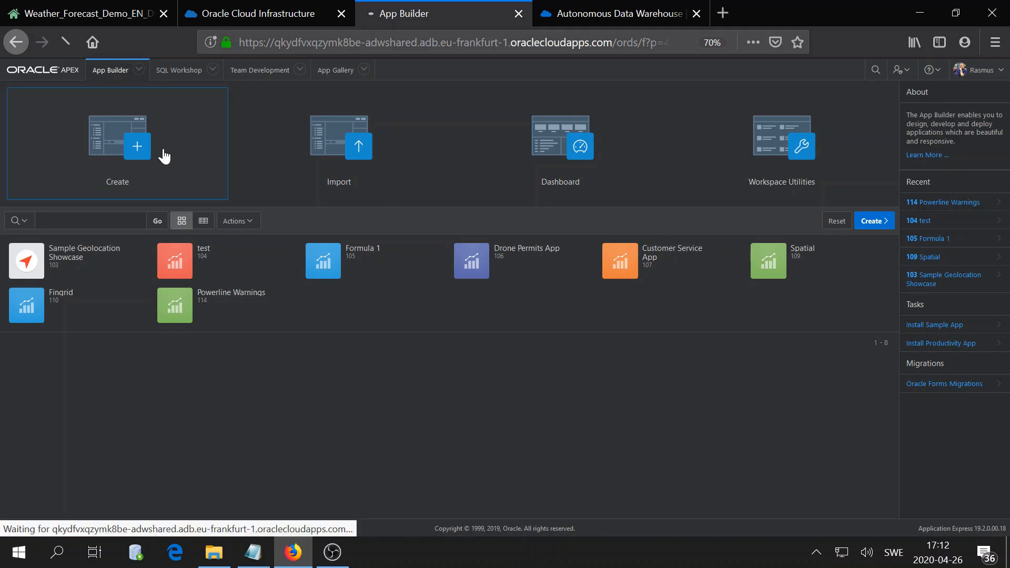
left_click(116, 148)
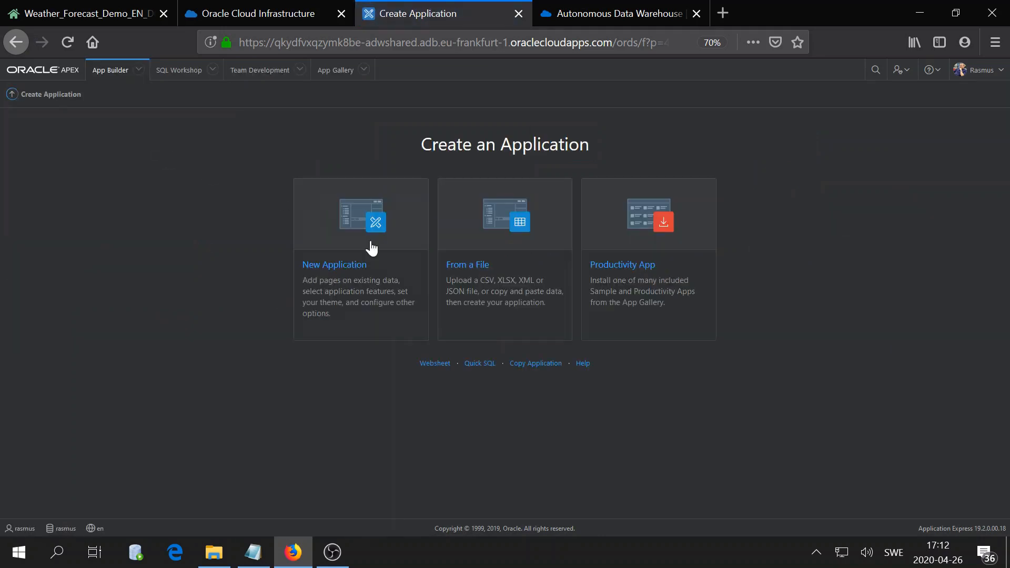
mouse_move(494, 266)
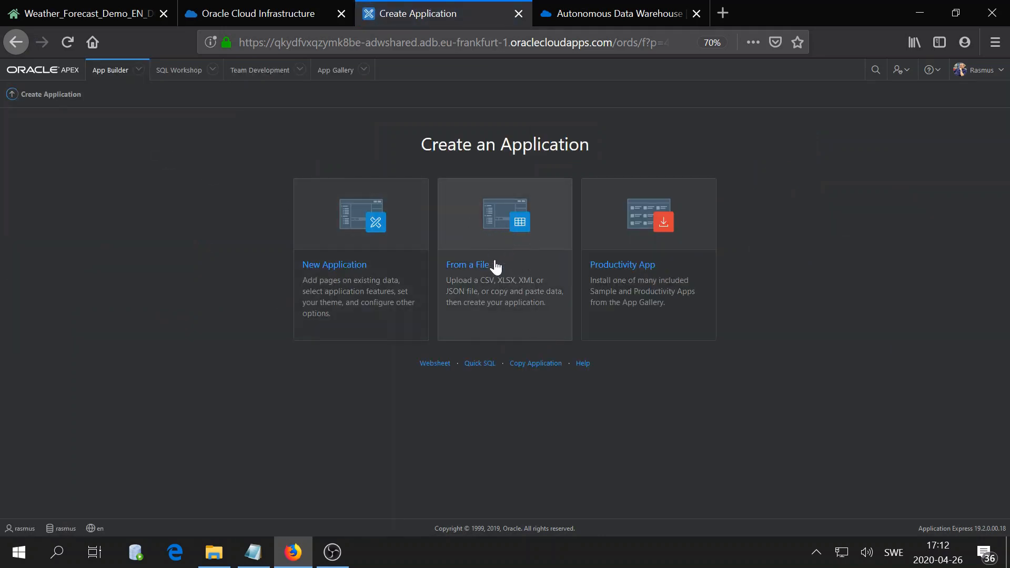
mouse_move(499, 250)
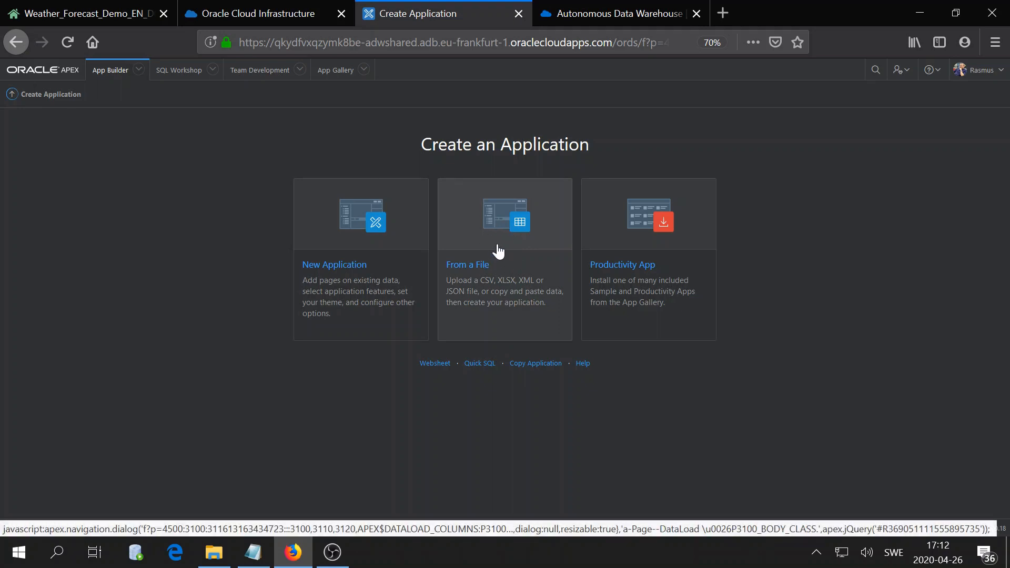
mouse_move(497, 245)
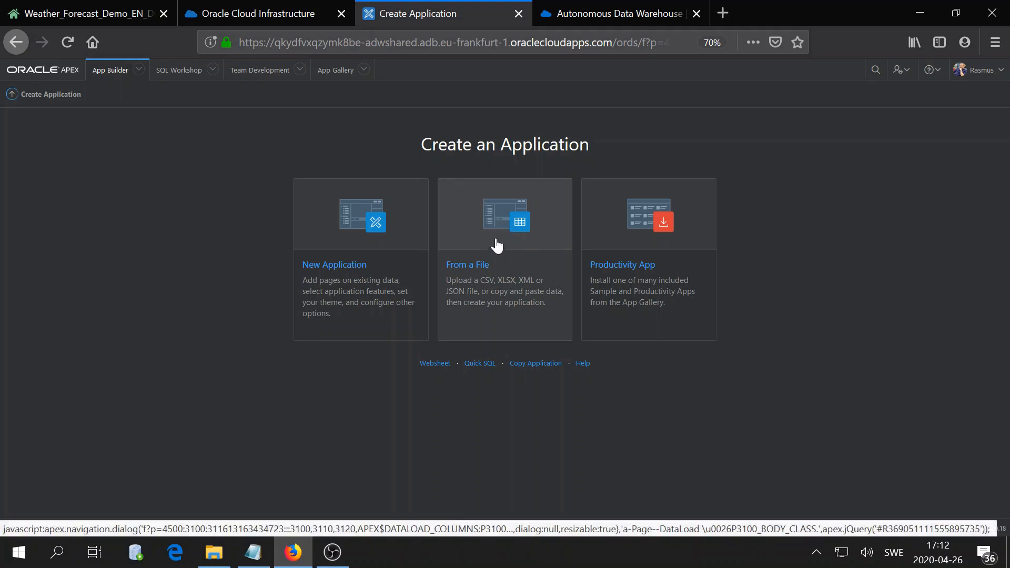
mouse_move(466, 235)
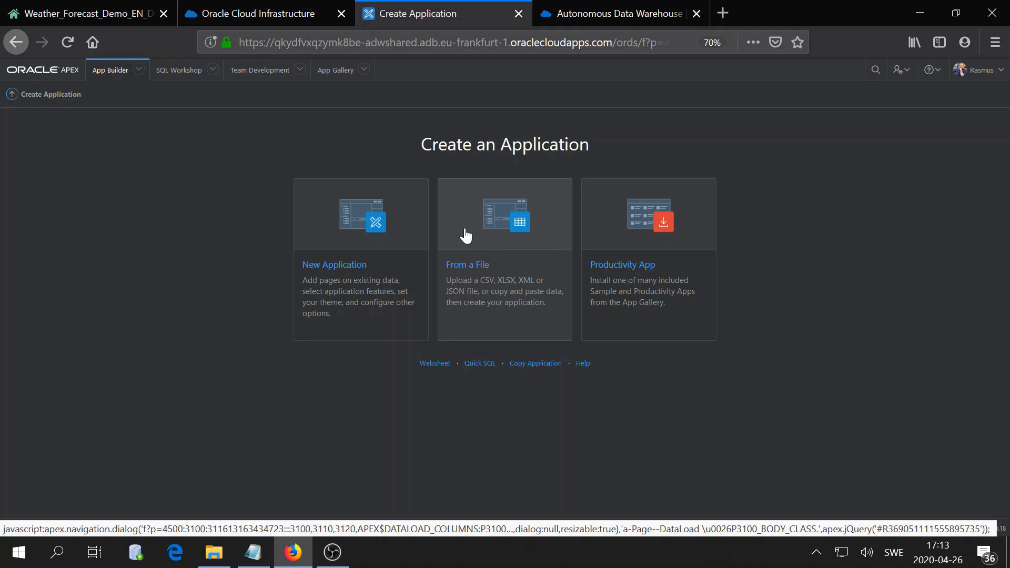
left_click(361, 213)
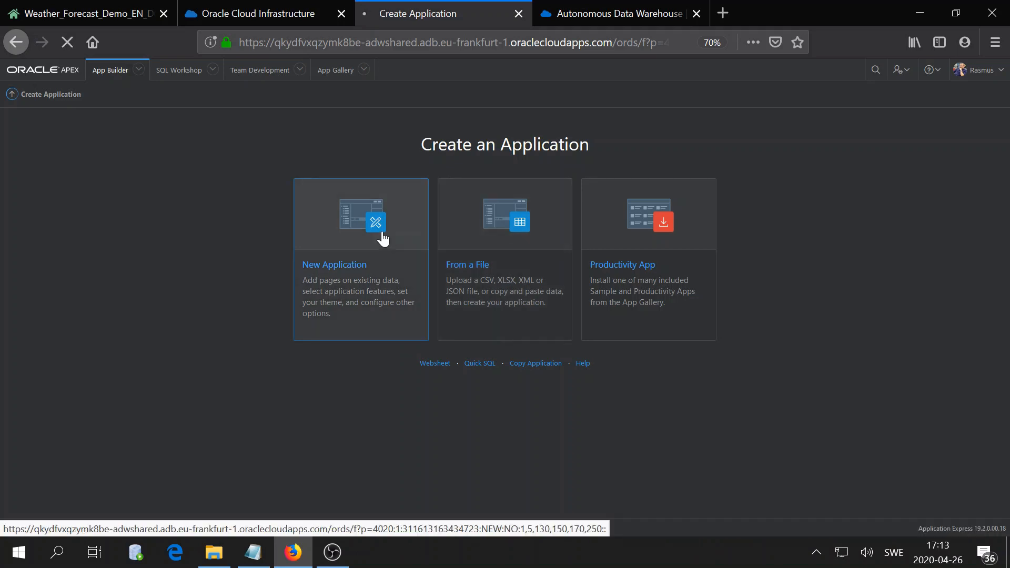
Enter 'Weather Warnings' as the new application's name.
left_click(360, 213)
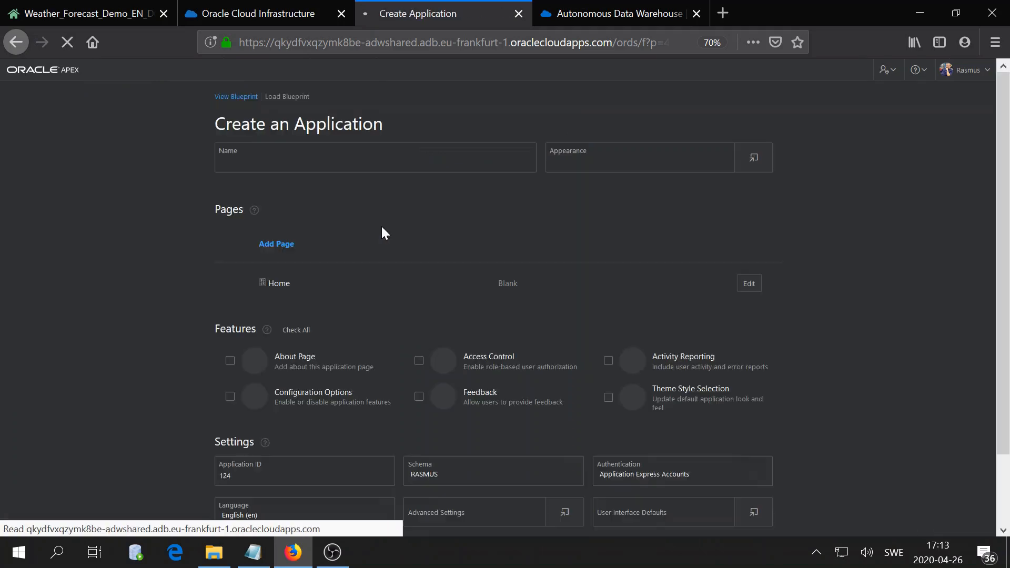
left_click(374, 158)
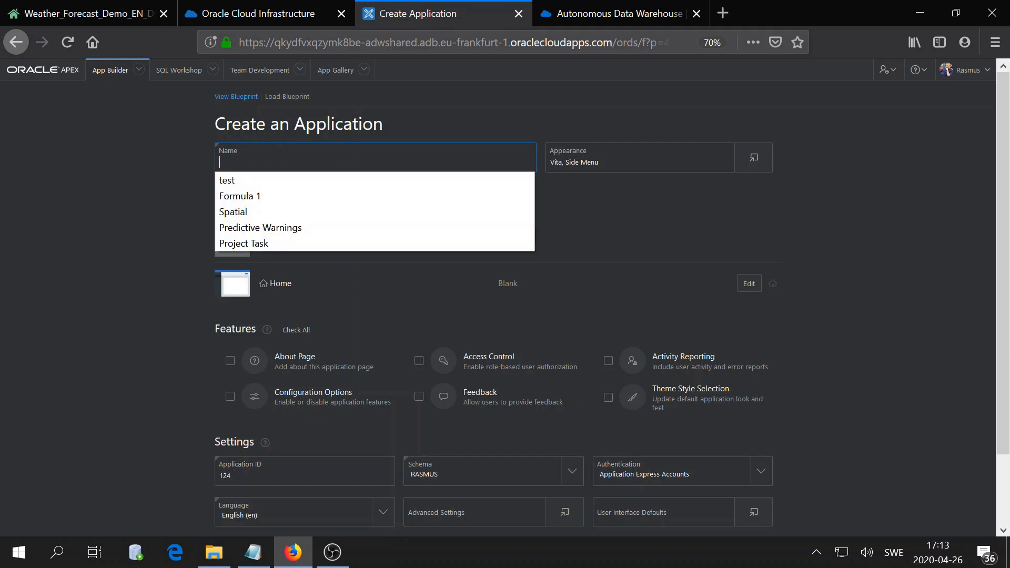
type("W")
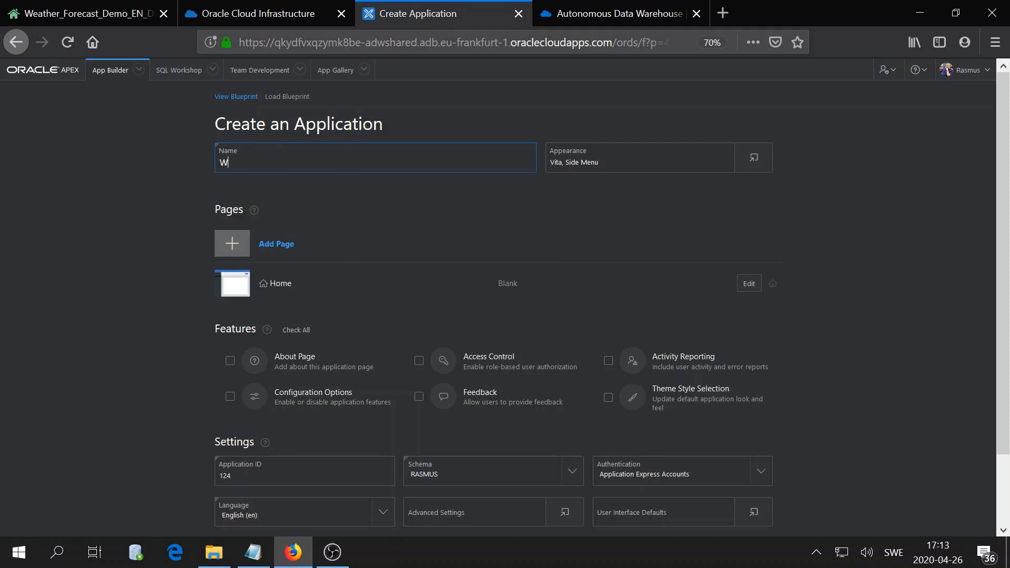
type("eather Warnings")
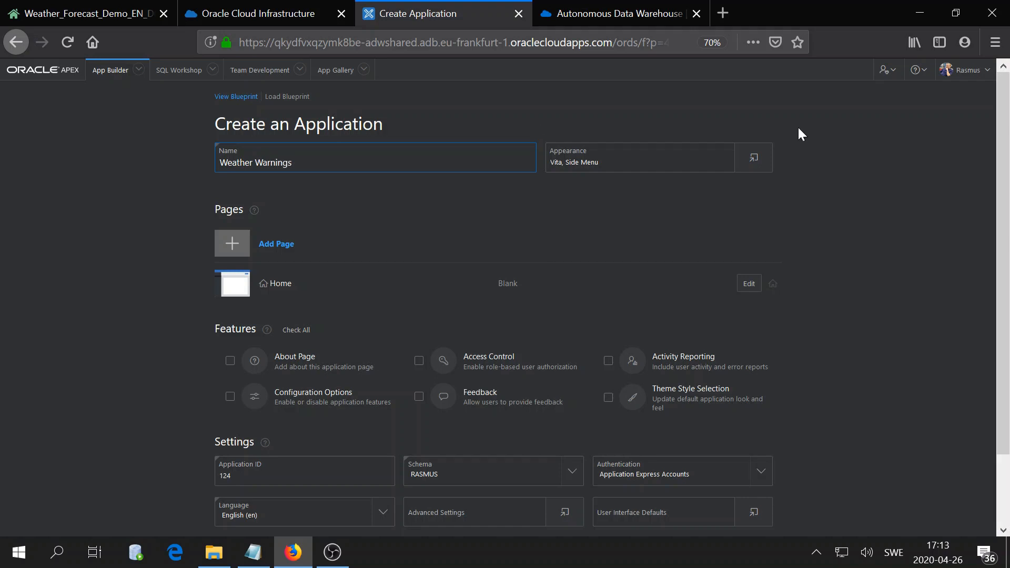
Set the application's Appearance to the Vita - Dark theme style and save it.
left_click(751, 157)
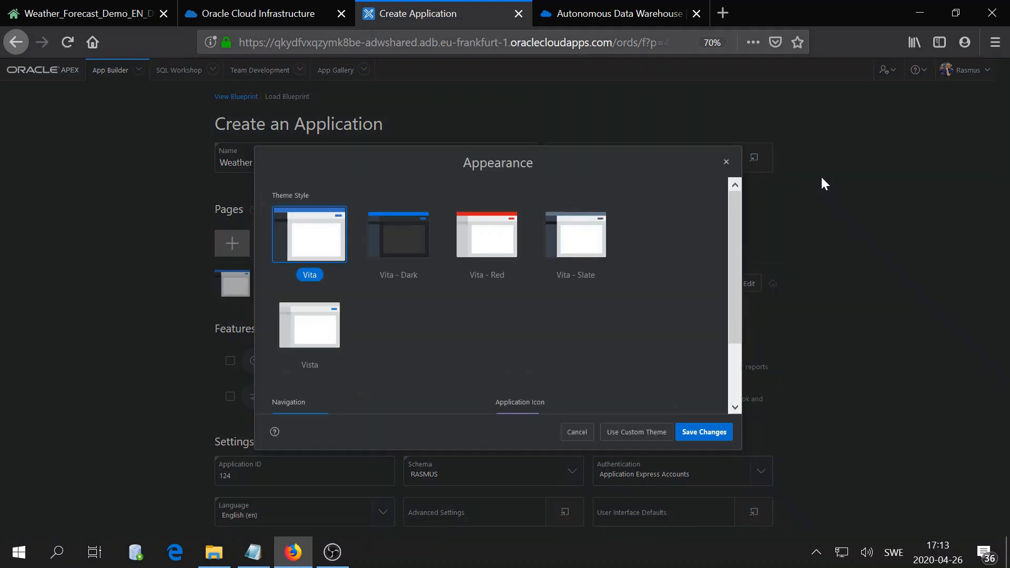
mouse_move(417, 227)
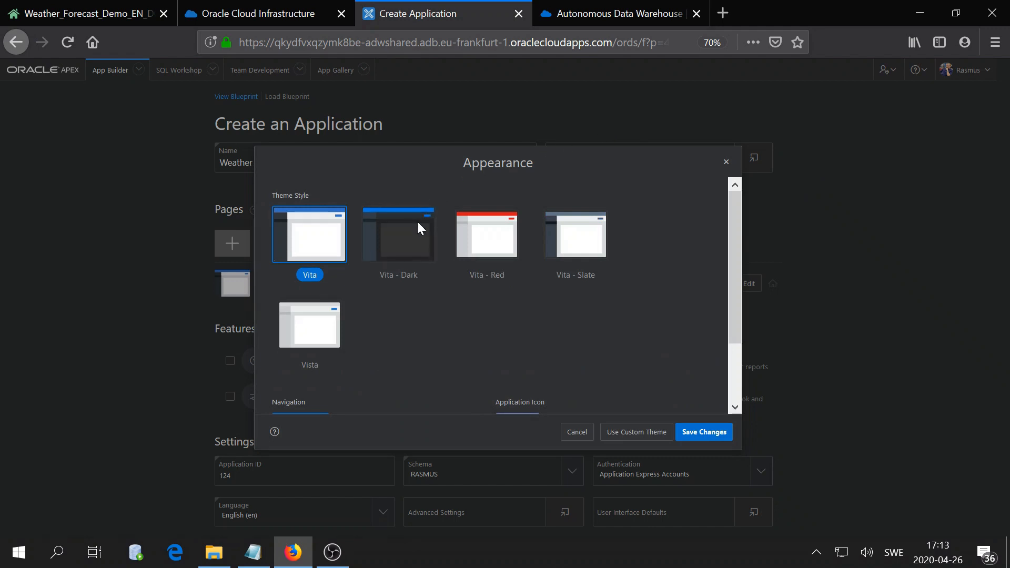
left_click(397, 234)
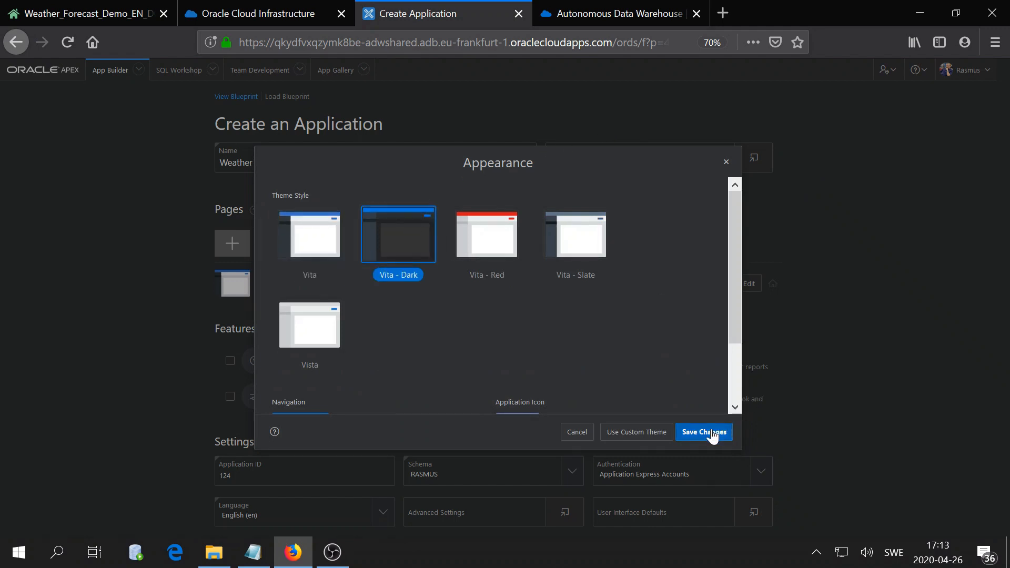
left_click(703, 431)
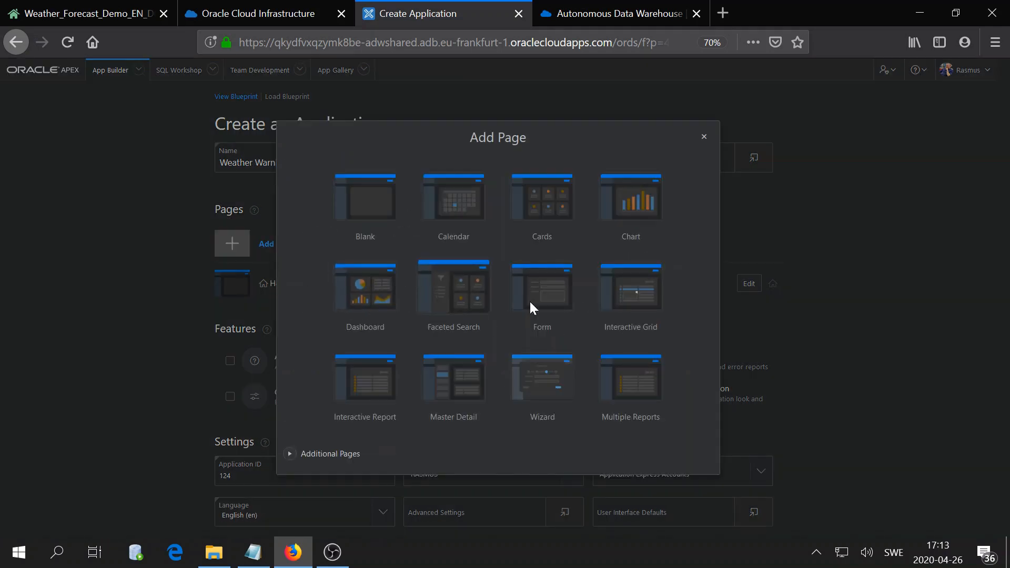
mouse_move(656, 213)
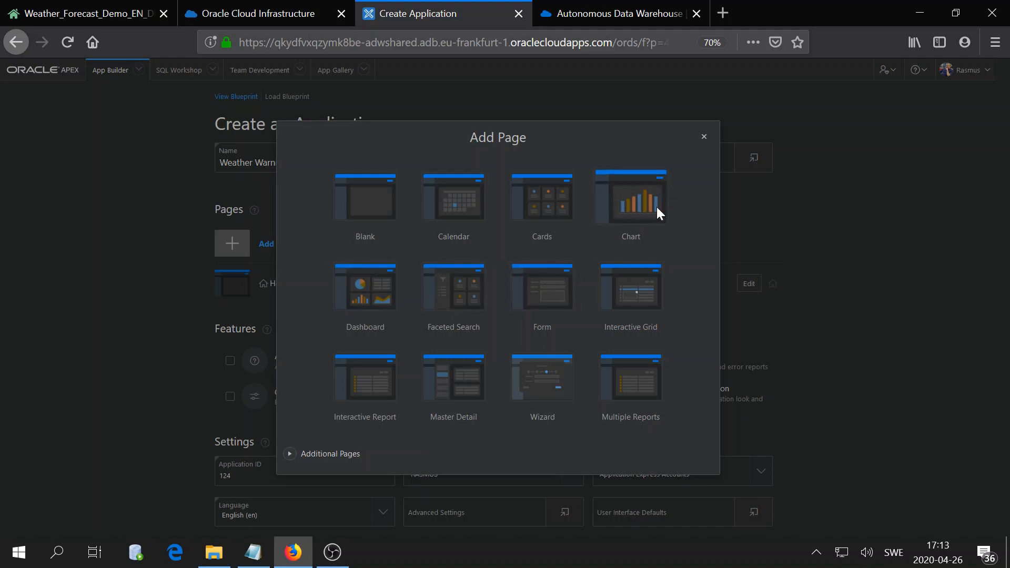
mouse_move(637, 200)
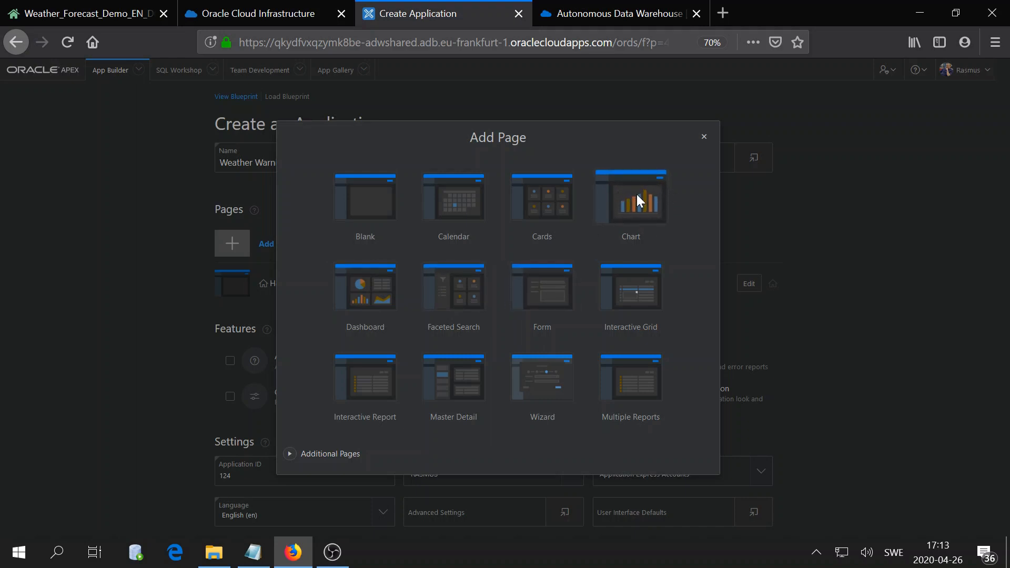
mouse_move(365, 203)
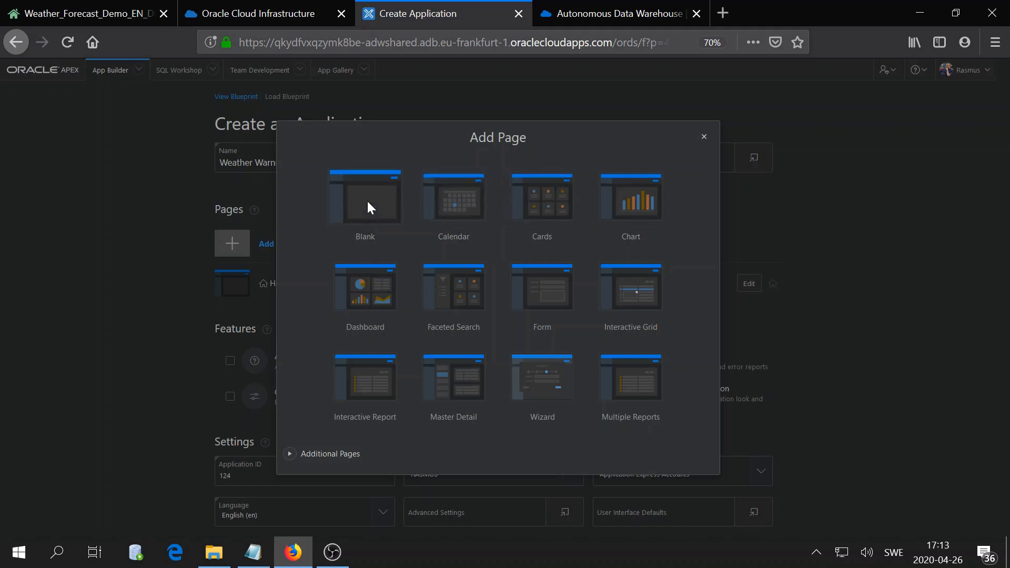
mouse_move(542, 290)
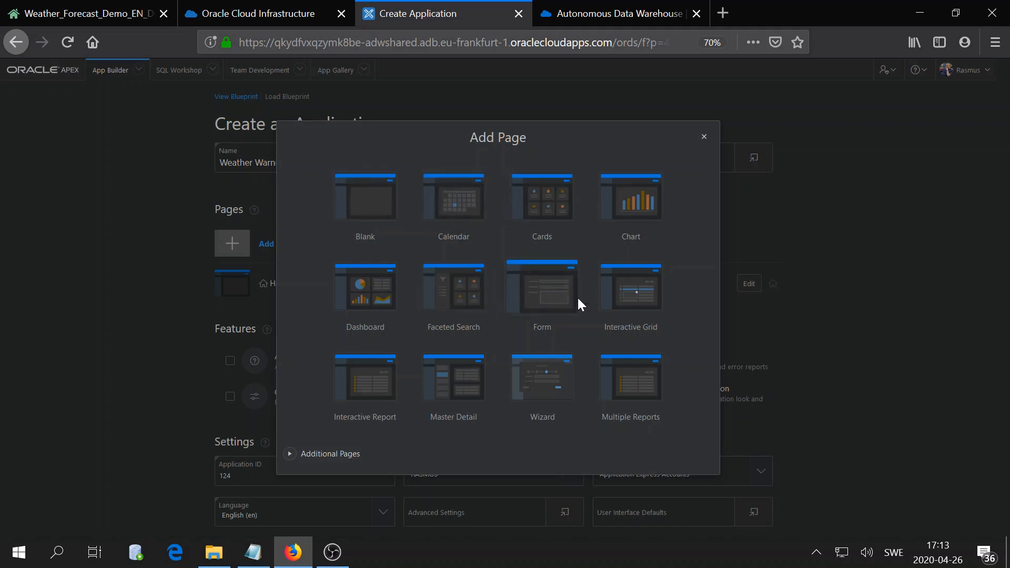
left_click(704, 137)
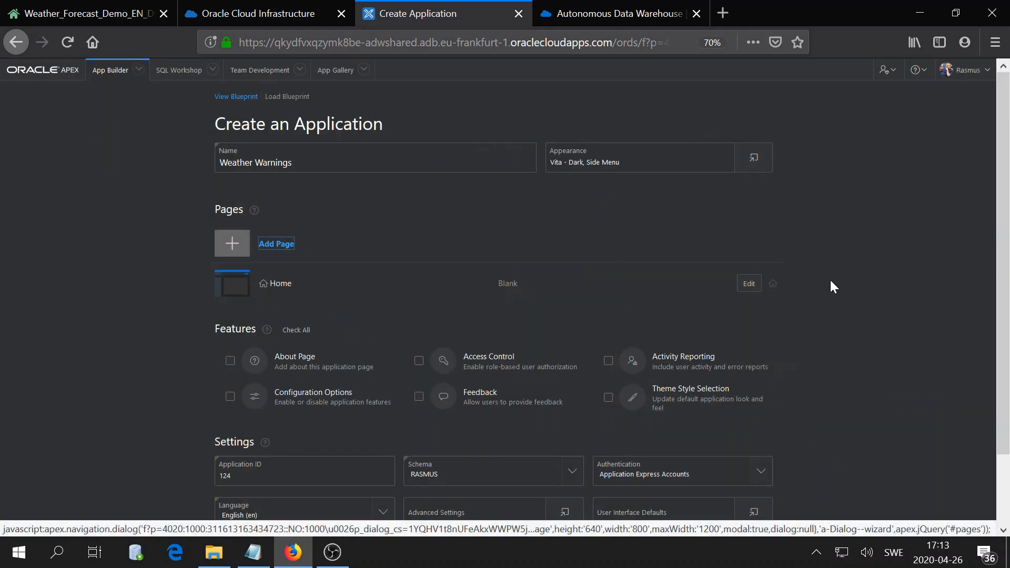
Check all six optional features (About Page, Access Control, Feedback and the rest) for Weather Warnings.
scroll("down", 3)
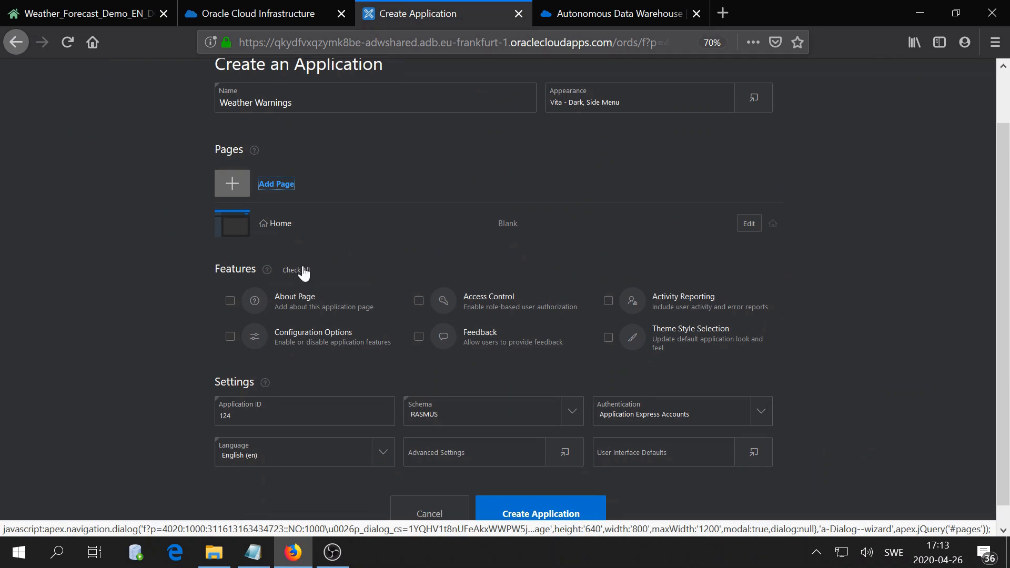
left_click(294, 270)
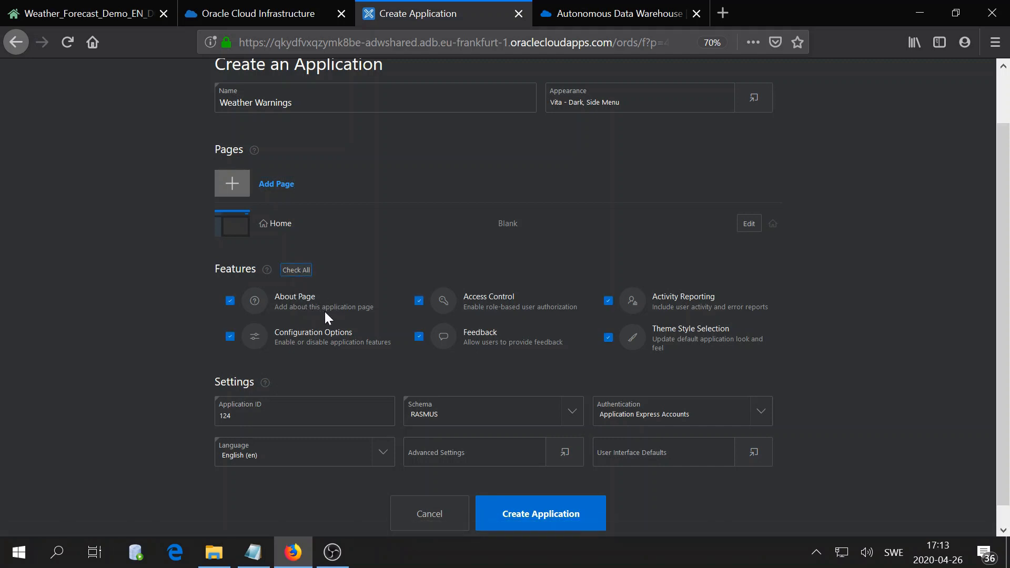
mouse_move(519, 314)
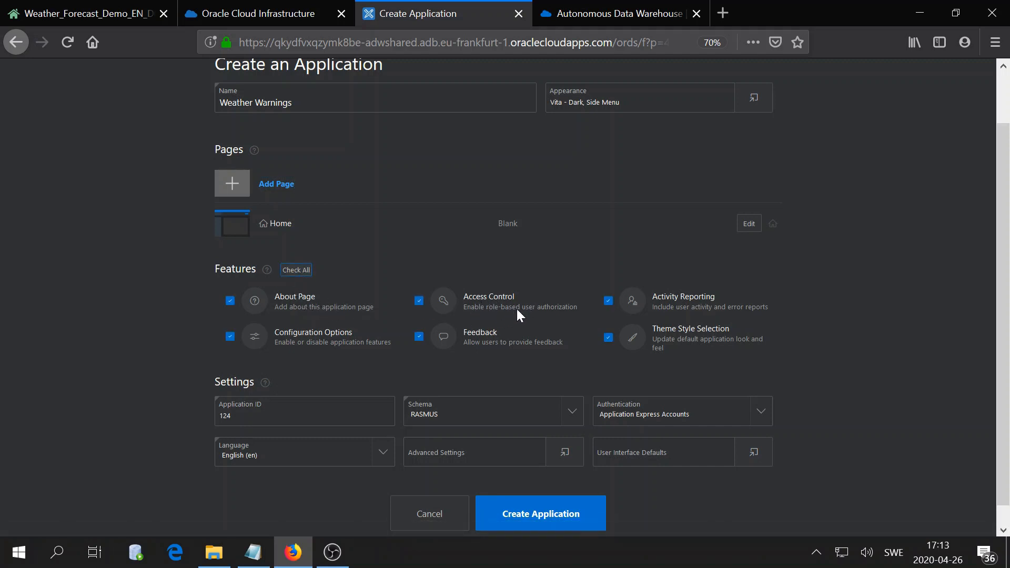
mouse_move(530, 308)
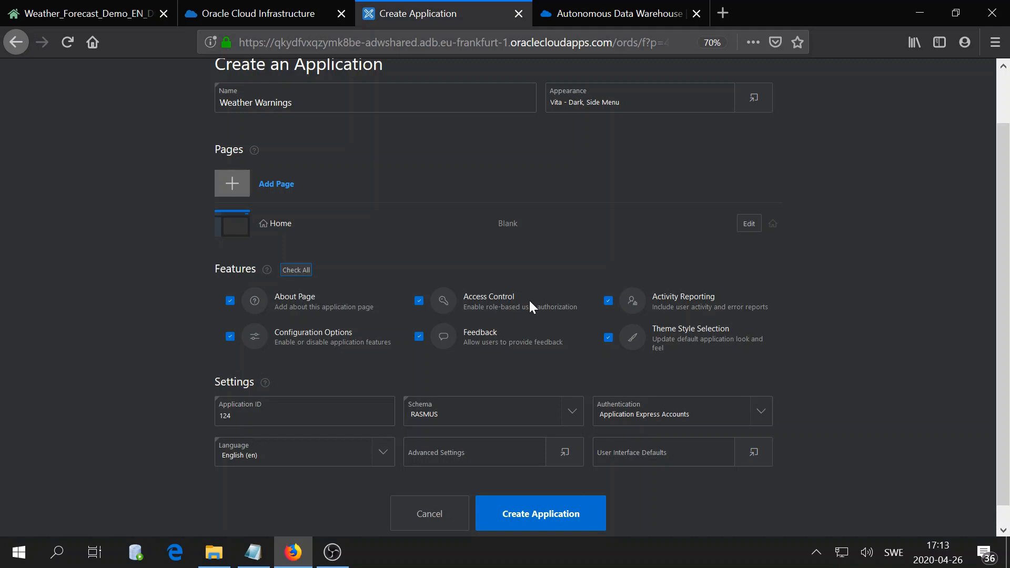
mouse_move(530, 312)
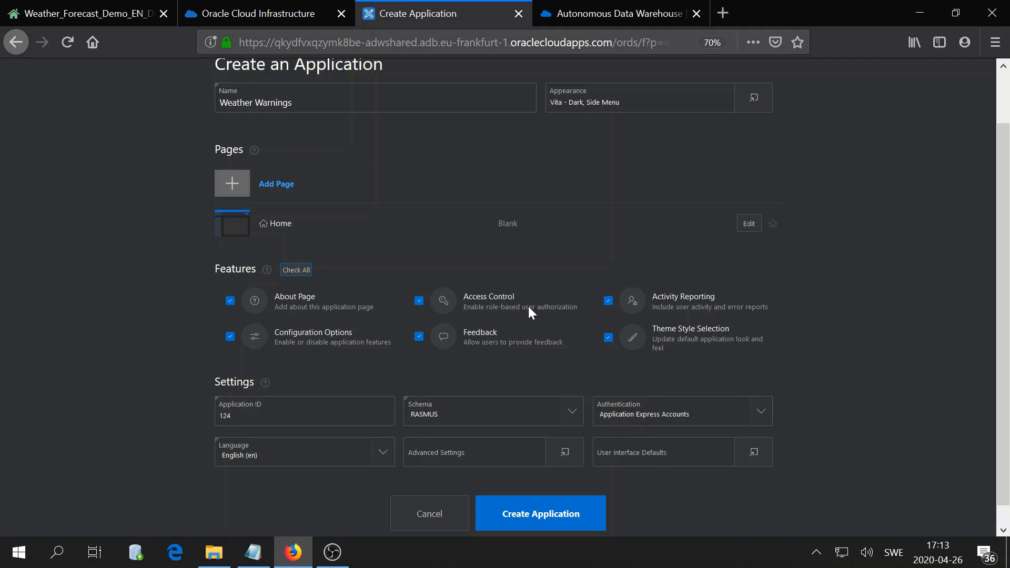
mouse_move(527, 309)
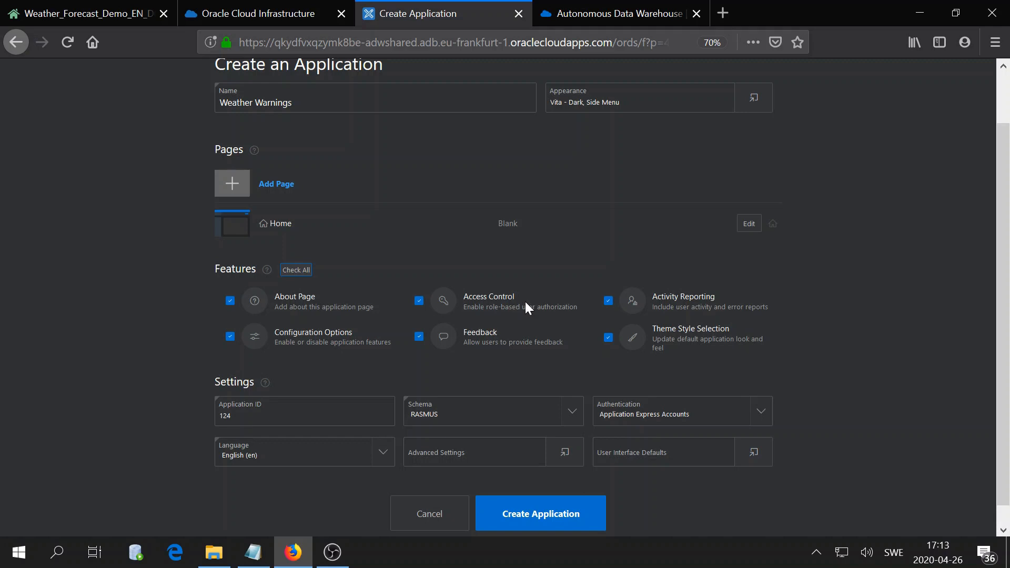
mouse_move(658, 361)
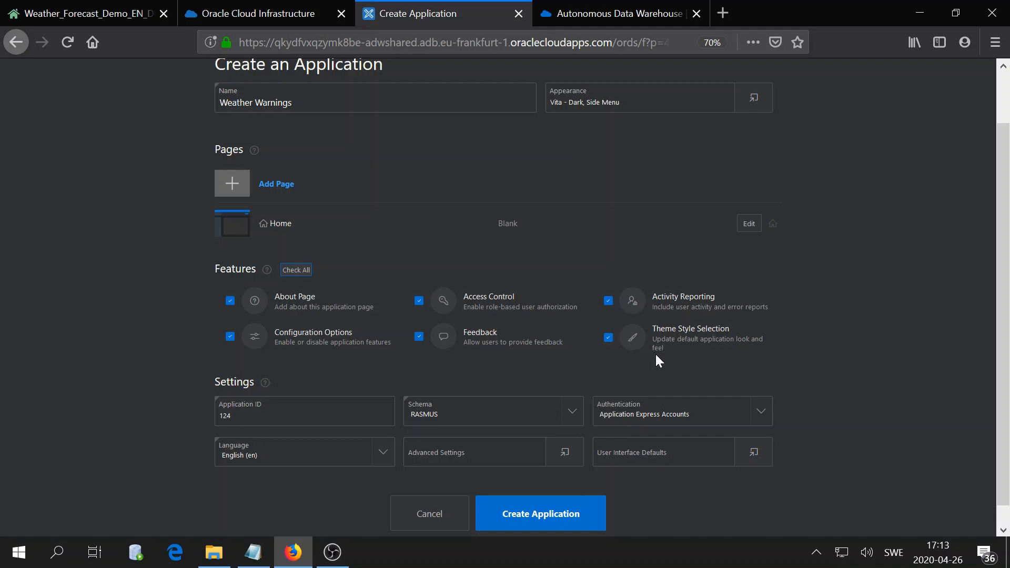
mouse_move(554, 349)
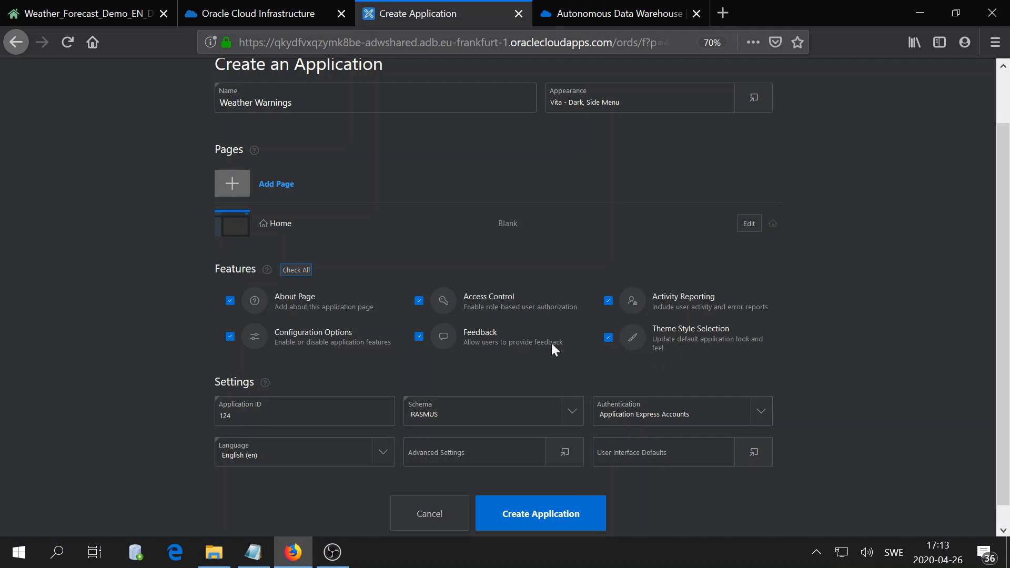
mouse_move(708, 404)
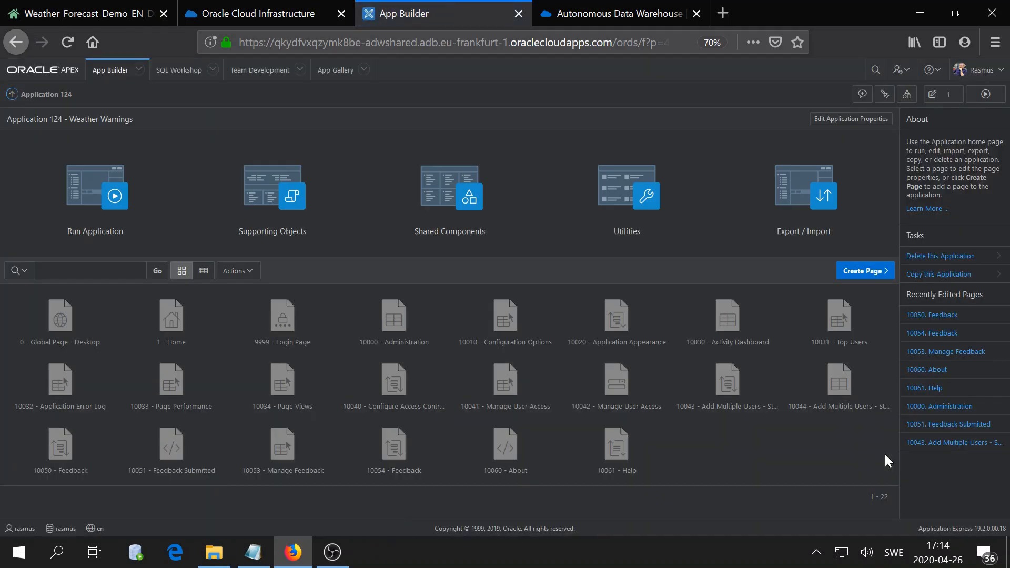
mouse_move(312, 321)
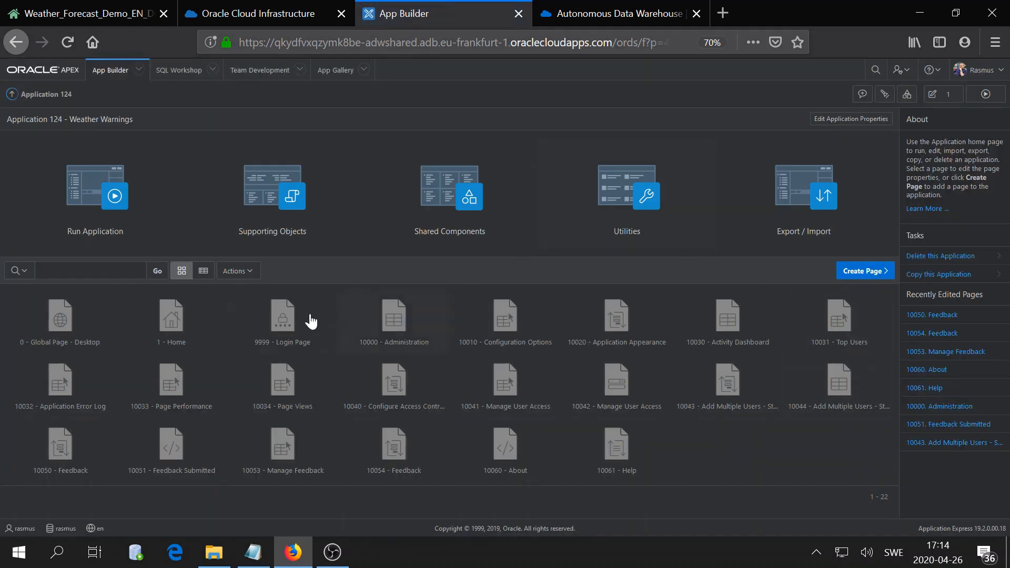
mouse_move(615, 319)
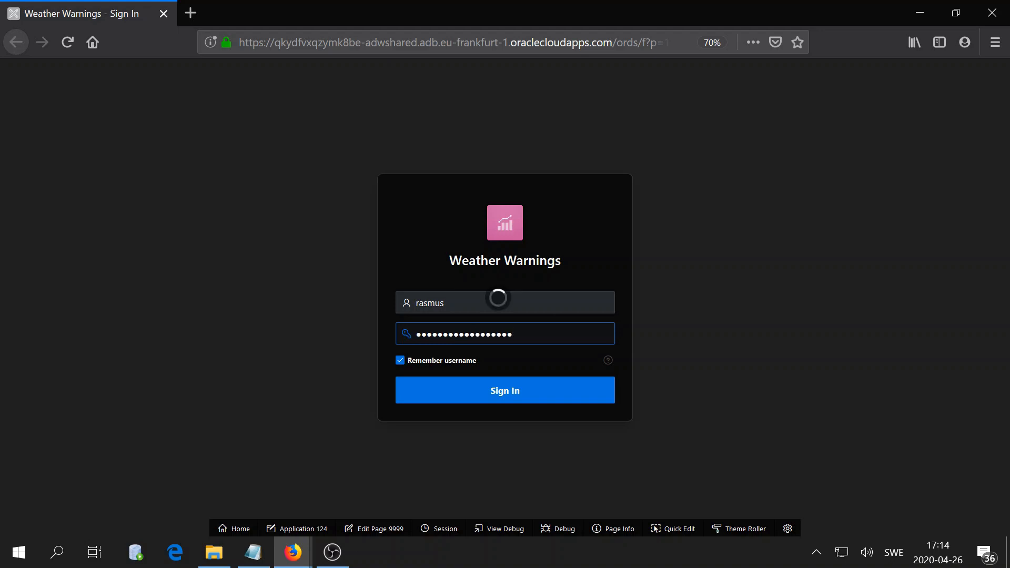
Sign in to the running Weather Warnings app and show its Administration page.
left_click(504, 389)
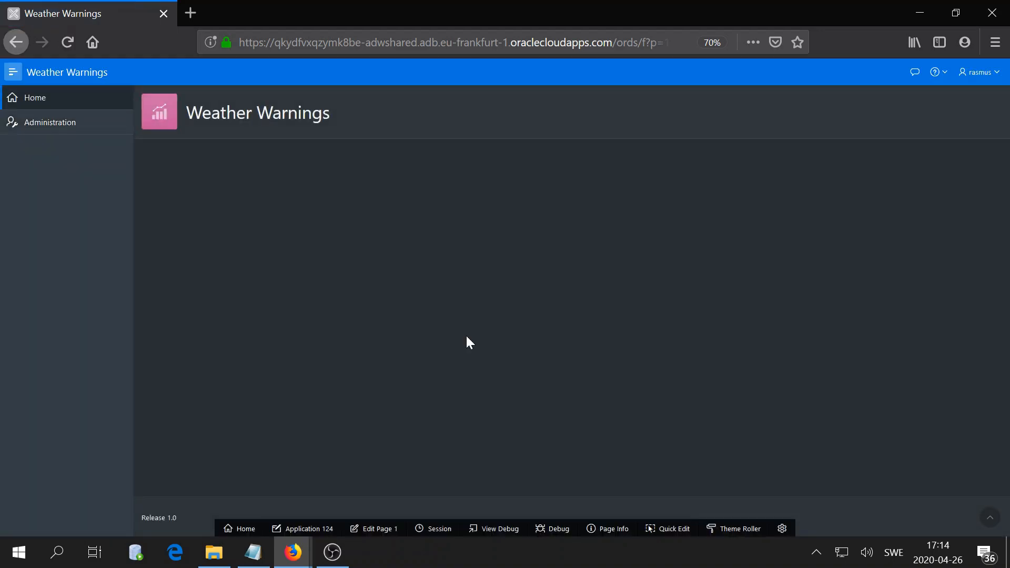
mouse_move(383, 297)
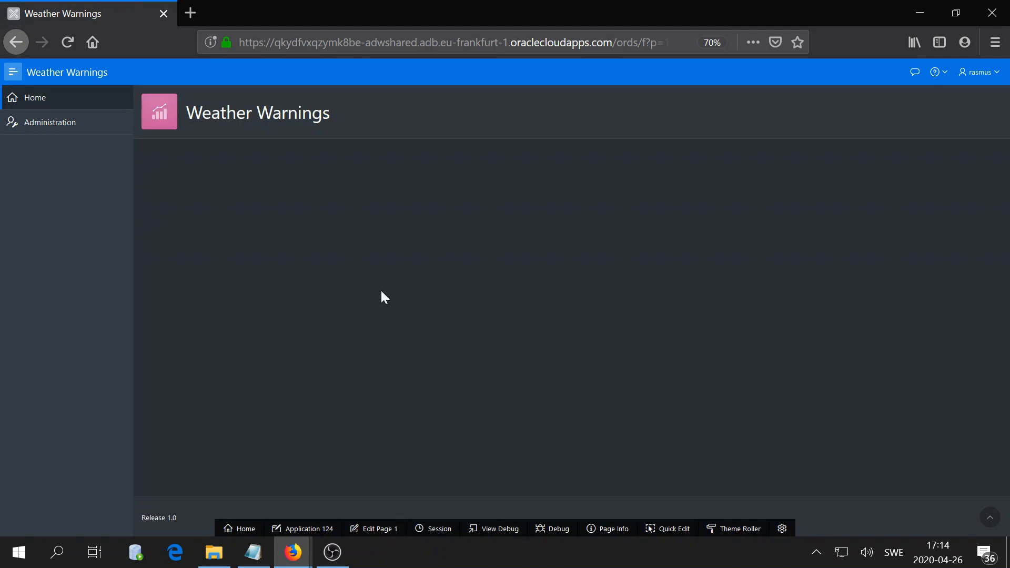
left_click(49, 122)
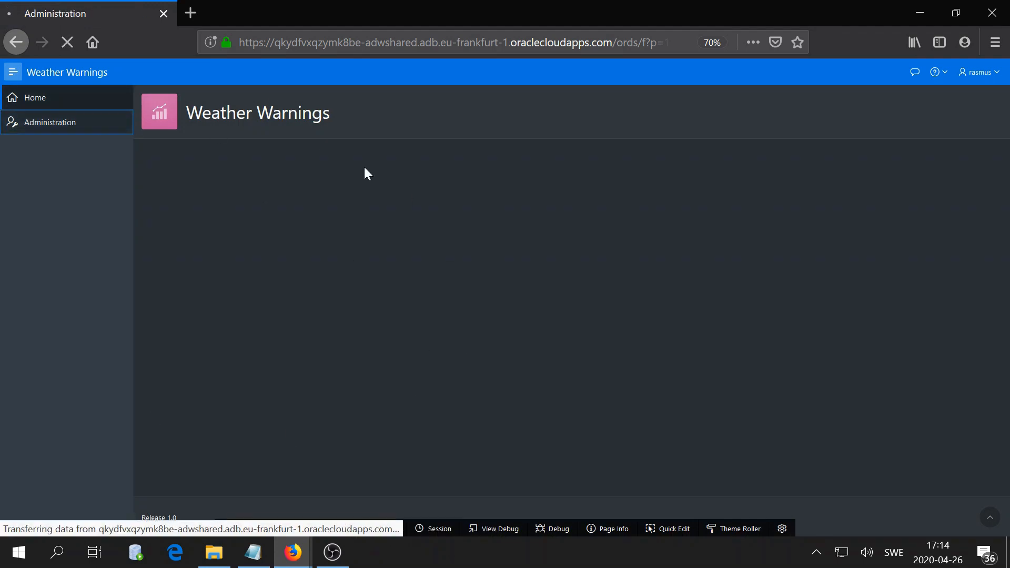
left_click(49, 122)
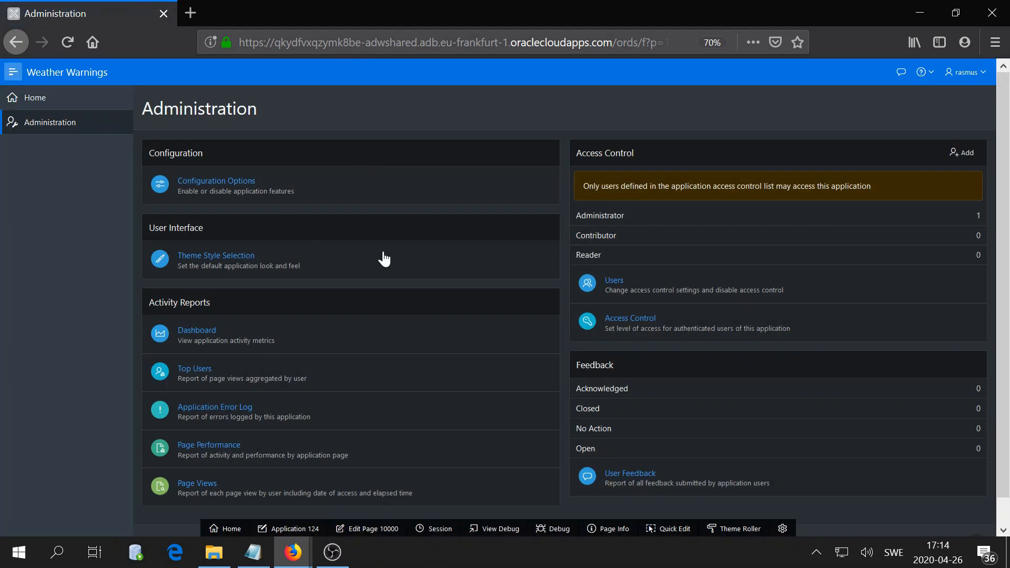
mouse_move(673, 324)
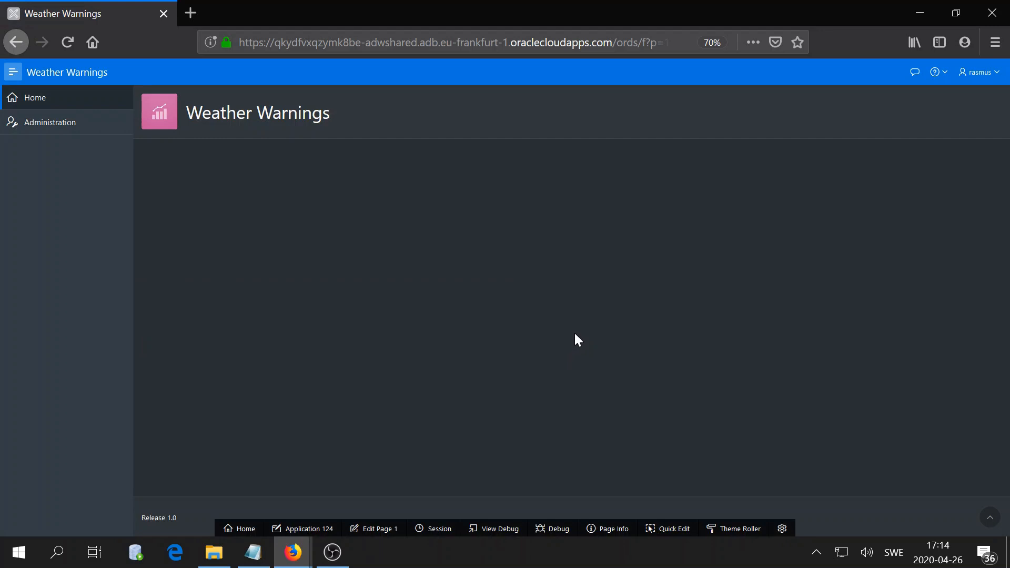
mouse_move(381, 223)
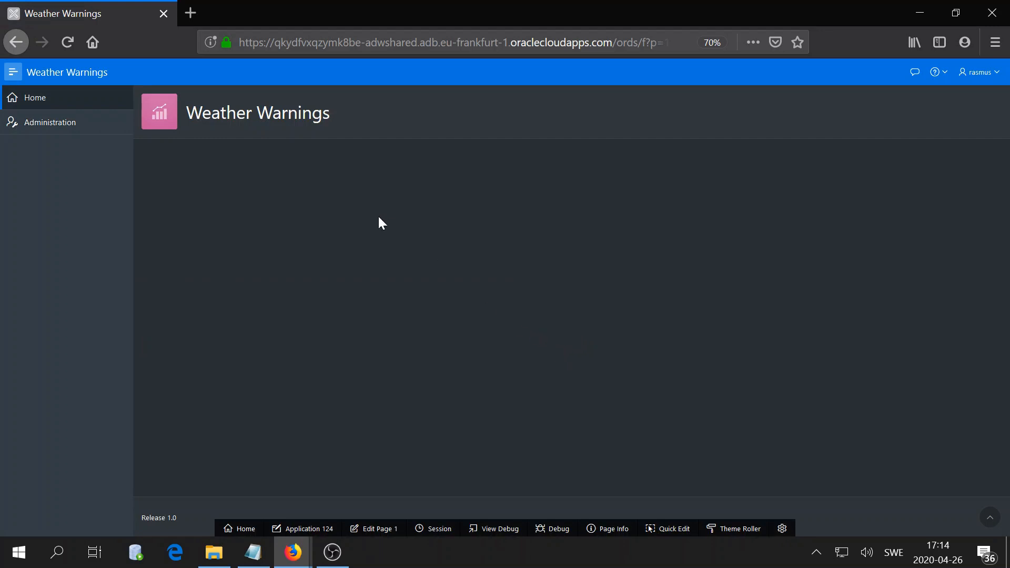
mouse_move(660, 338)
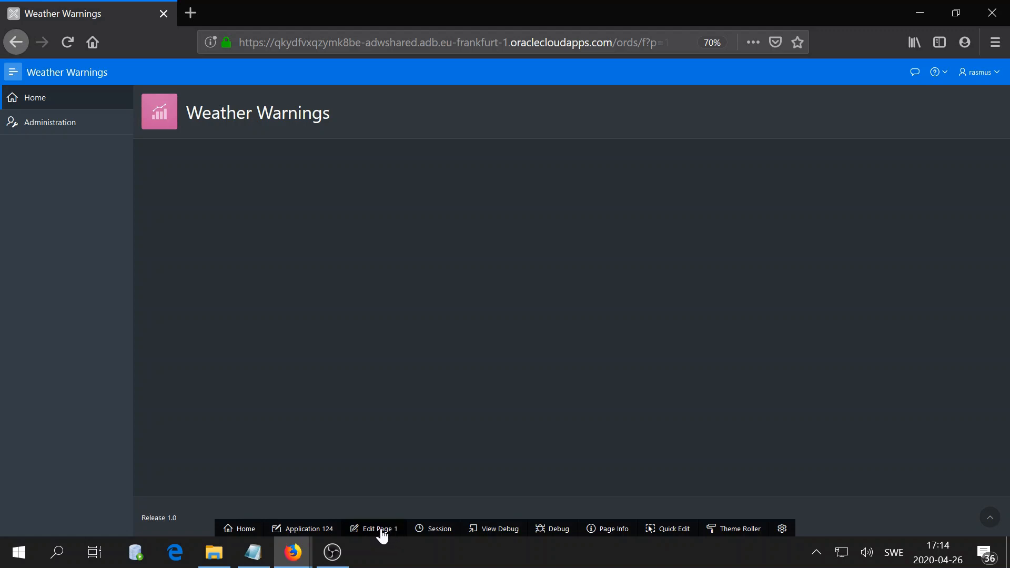
Enter Page Designer for the Home page, then bring up the Weather_Forecast_Demo_EN_DONE analytics project.
left_click(379, 528)
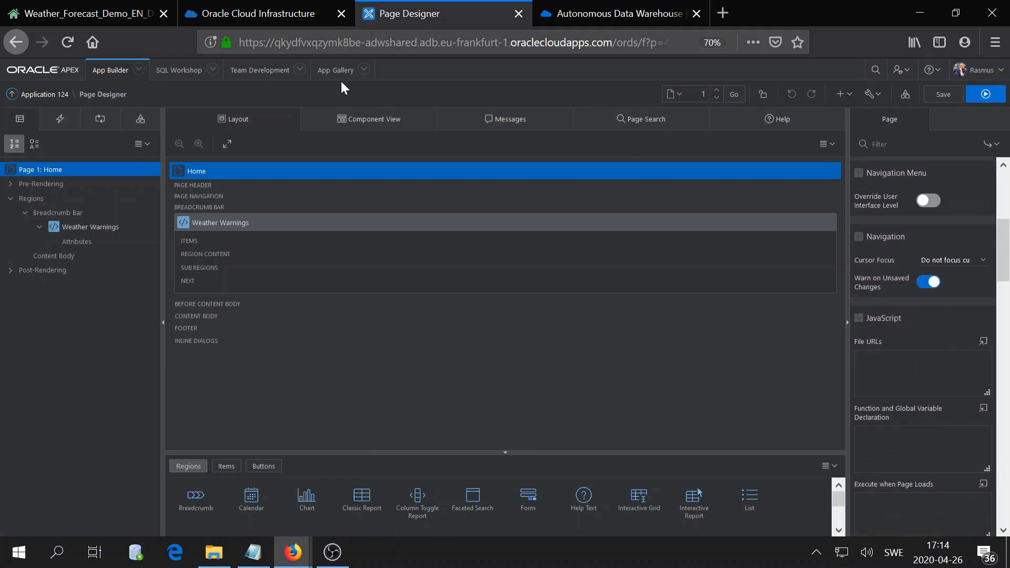
left_click(88, 12)
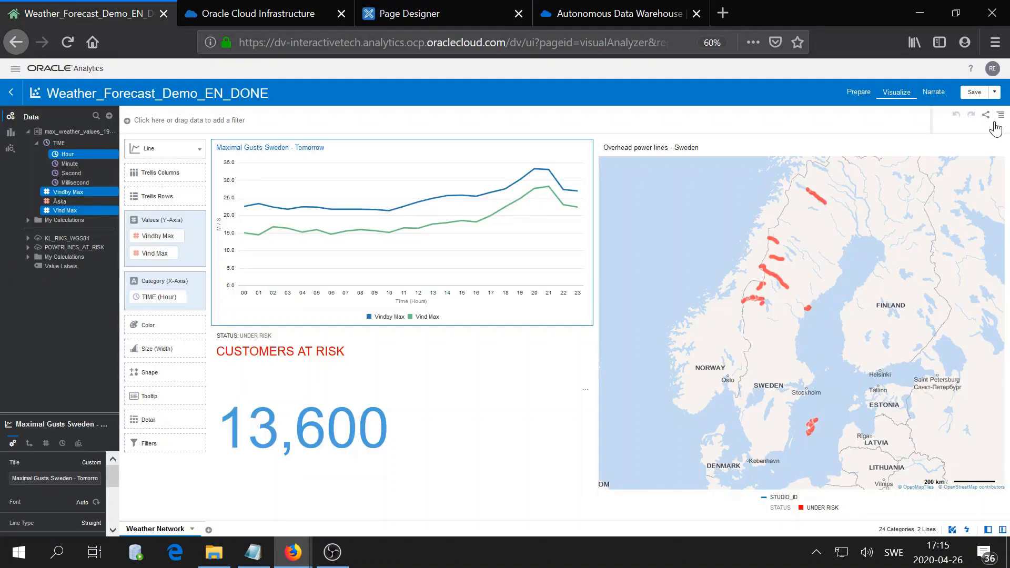
Show the weather project's Developer > Embed script URL and HTML snippet, then return to Page Designer.
left_click(1000, 116)
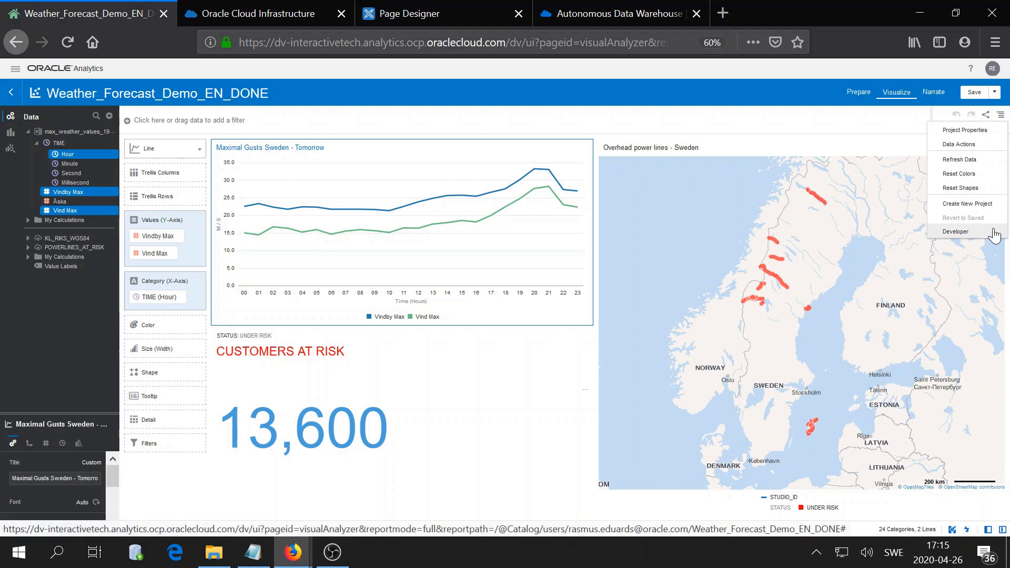
left_click(959, 232)
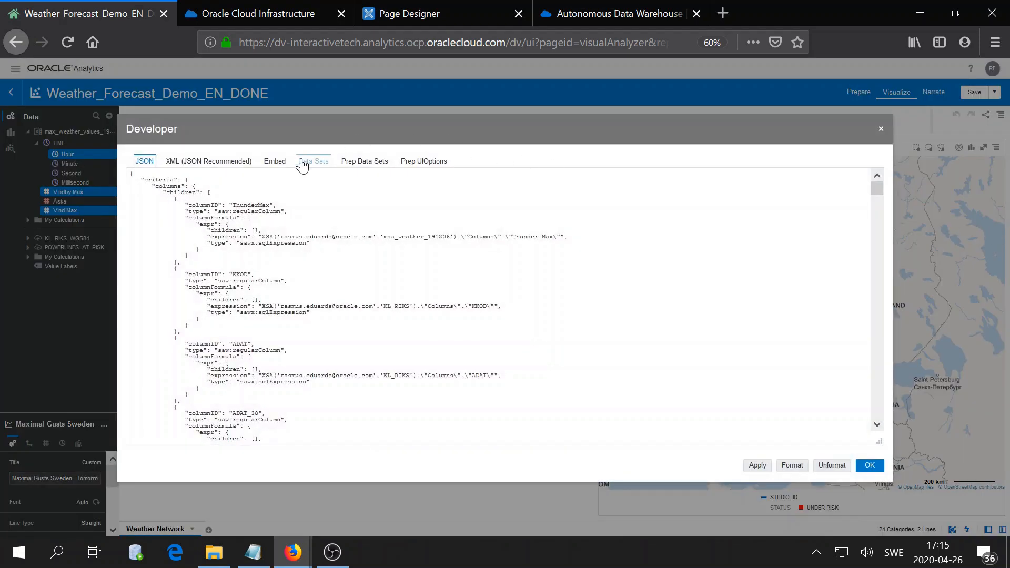
left_click(273, 161)
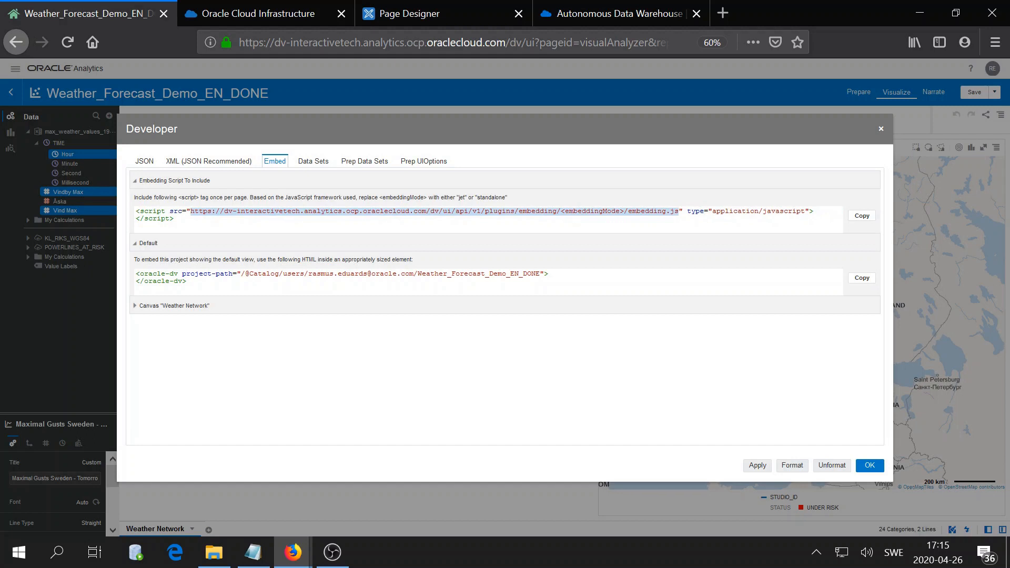
left_click(443, 13)
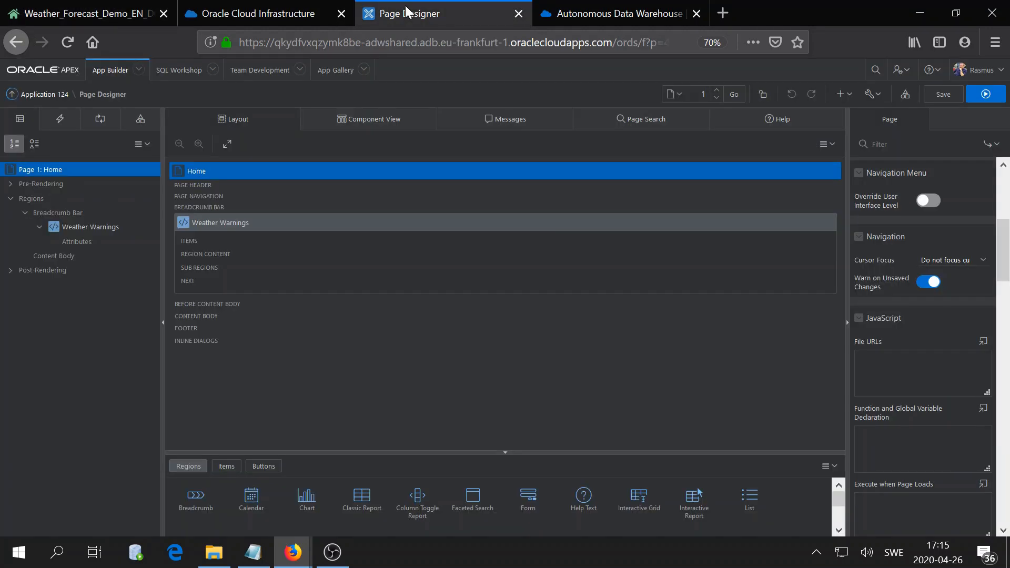
Set the Home page JavaScript file URL to the embedding.js script with embeddingMode 'standalone'.
type("https://dv-interactivetech.analytics.ocp.oraclecloud.com/dv/ui/api/v1/plugins/embedding/<embeddingMode>/embedding.js")
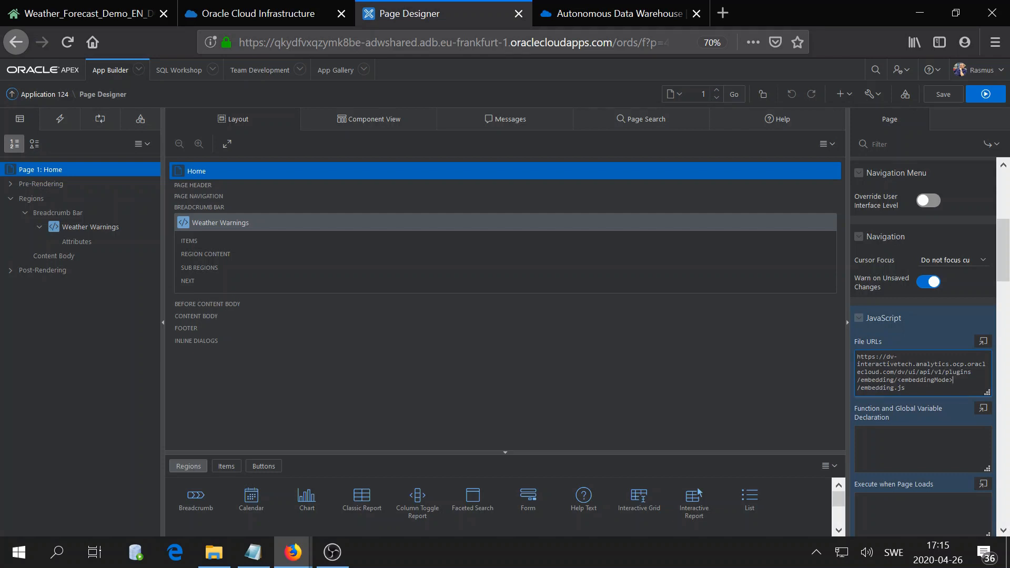
double_click(923, 380)
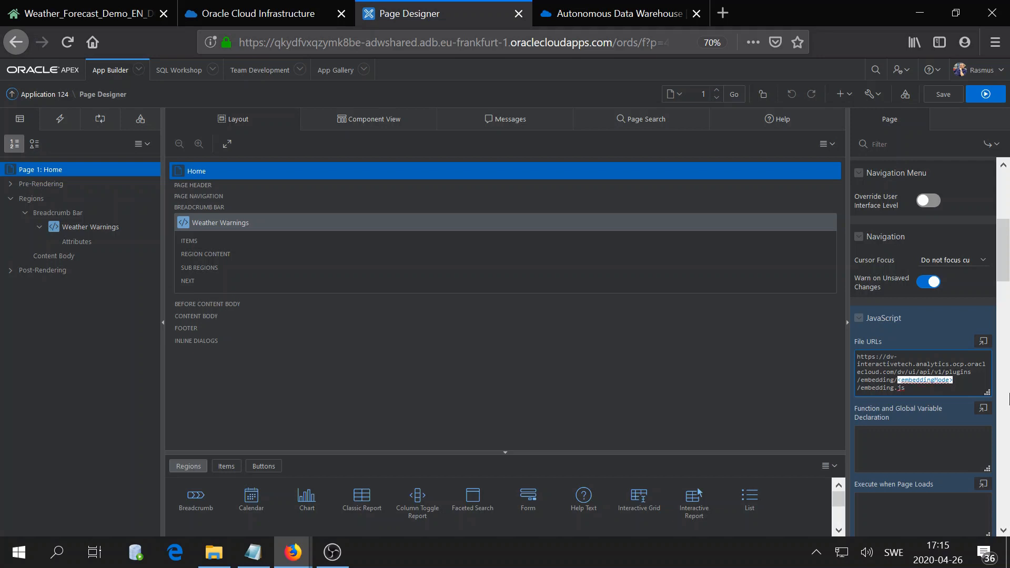
type("standalon")
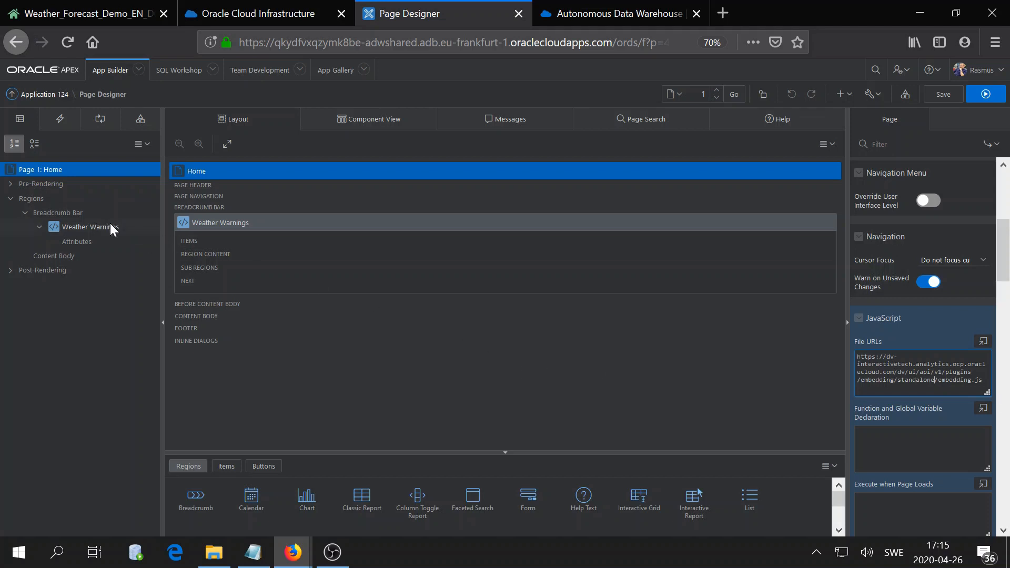
Create a new region titled 'OAC' in the Home page Content Body.
left_click(85, 228)
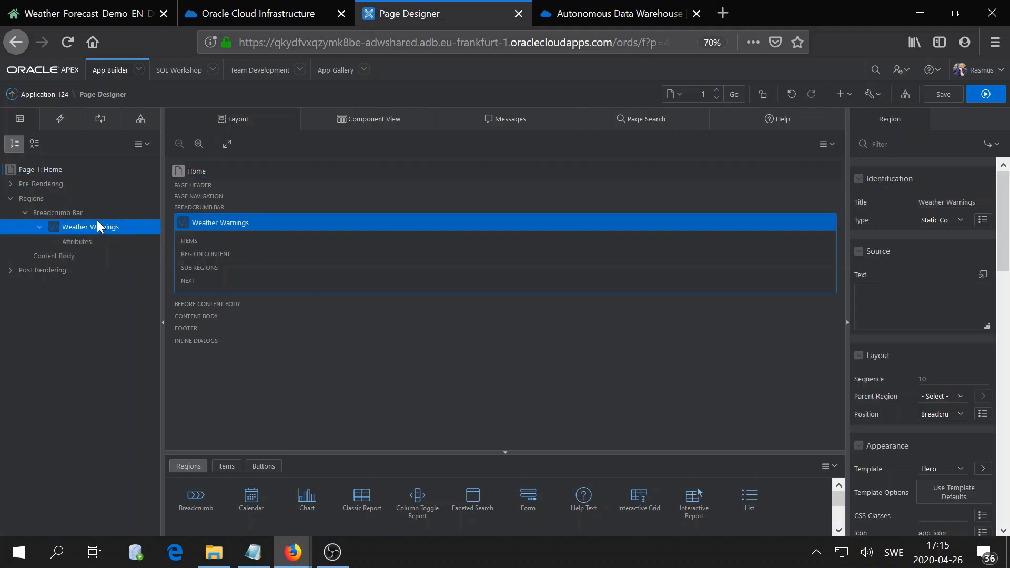
right_click(54, 256)
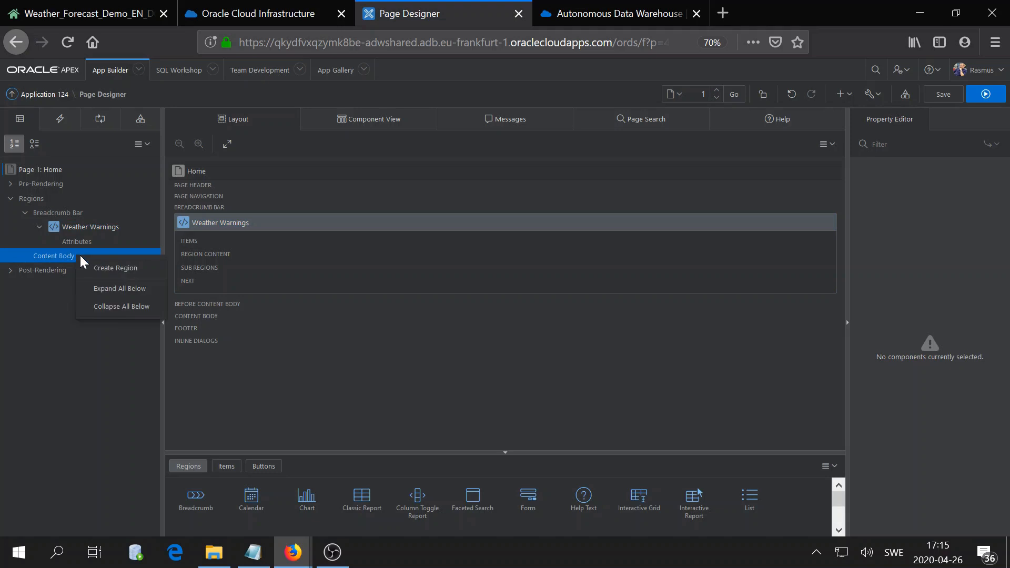
left_click(116, 268)
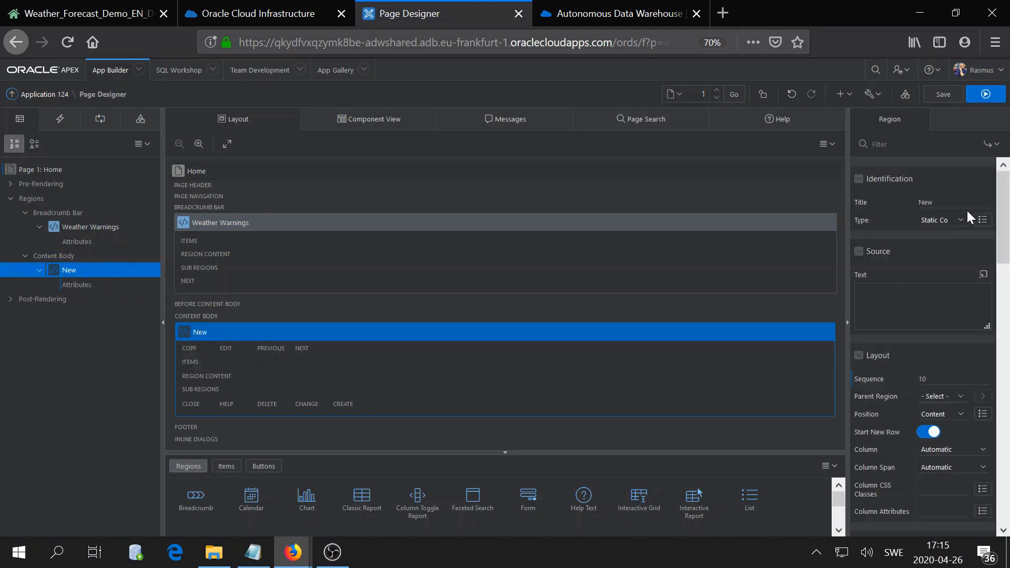
type("OA")
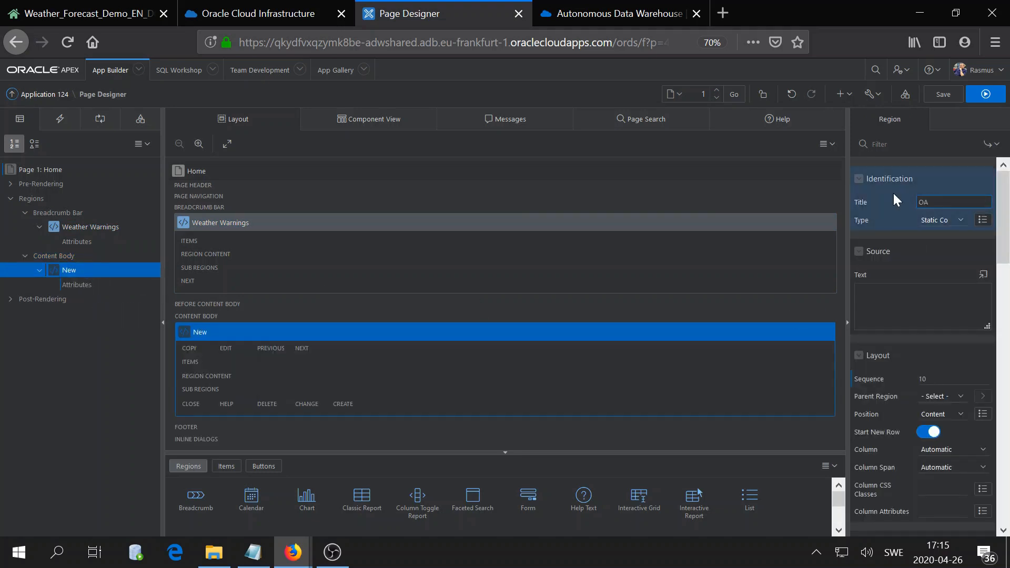
type("C")
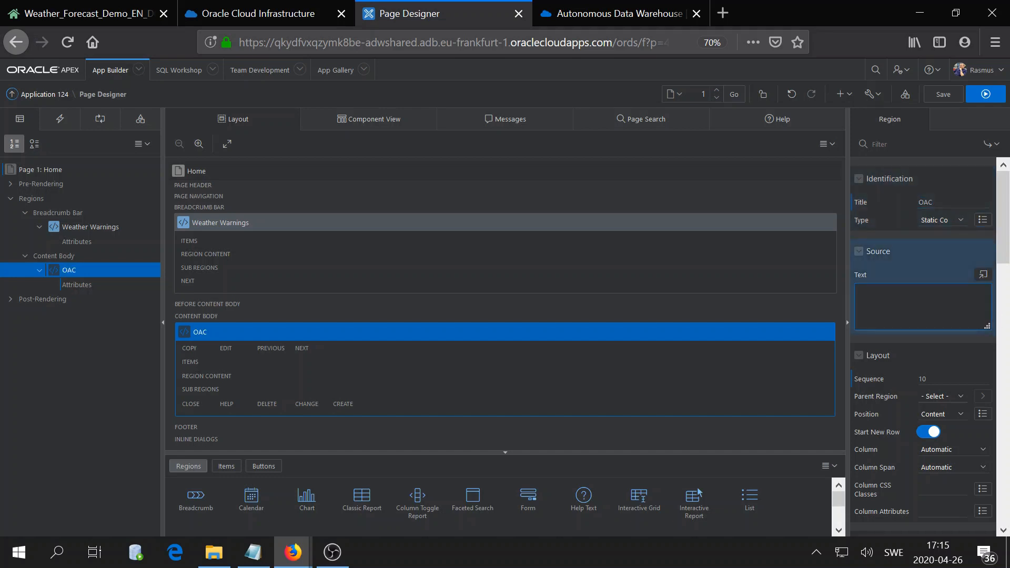
Fetch the oracle-dv project-path embed HTML from Analytics for the region's source.
left_click(87, 12)
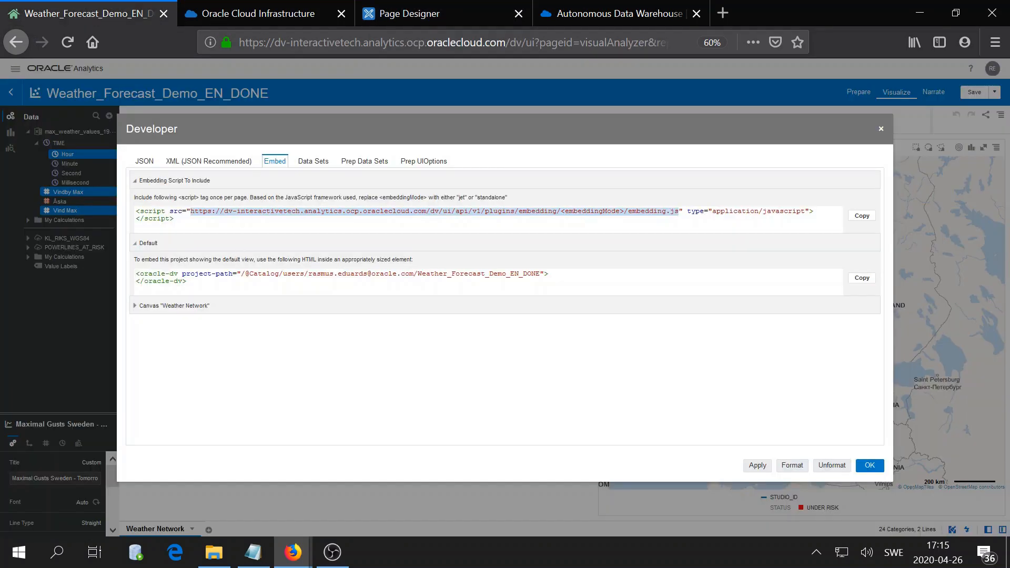
mouse_move(195, 298)
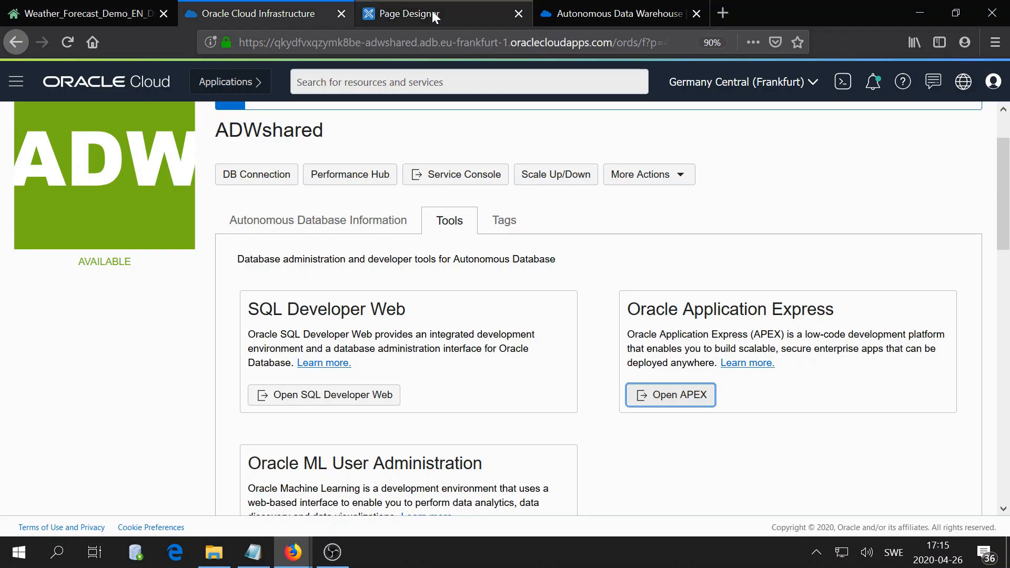
left_click(252, 552)
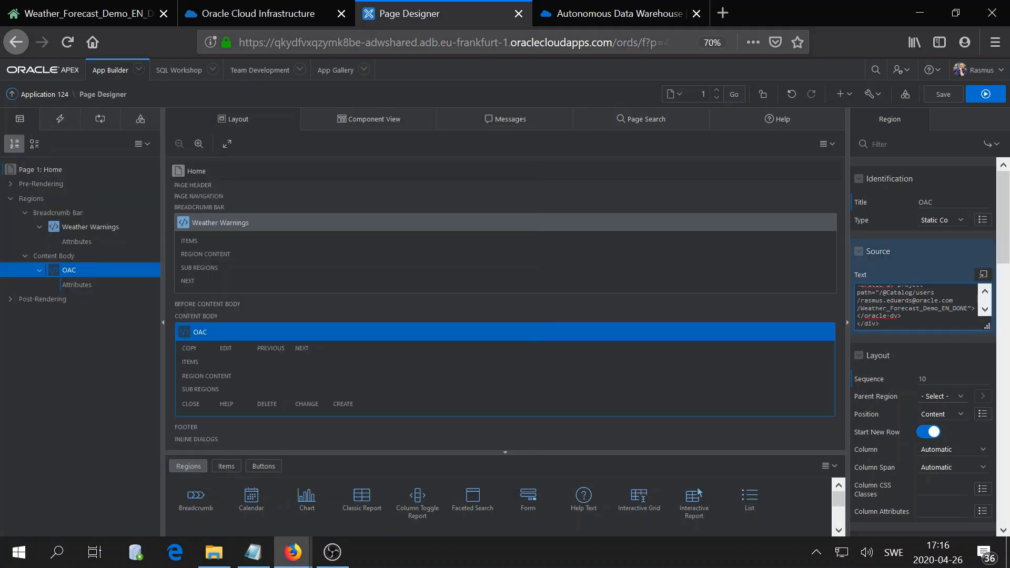
Save the Home page and run it to show the embedded dashboard in the OAC region.
left_click(941, 93)
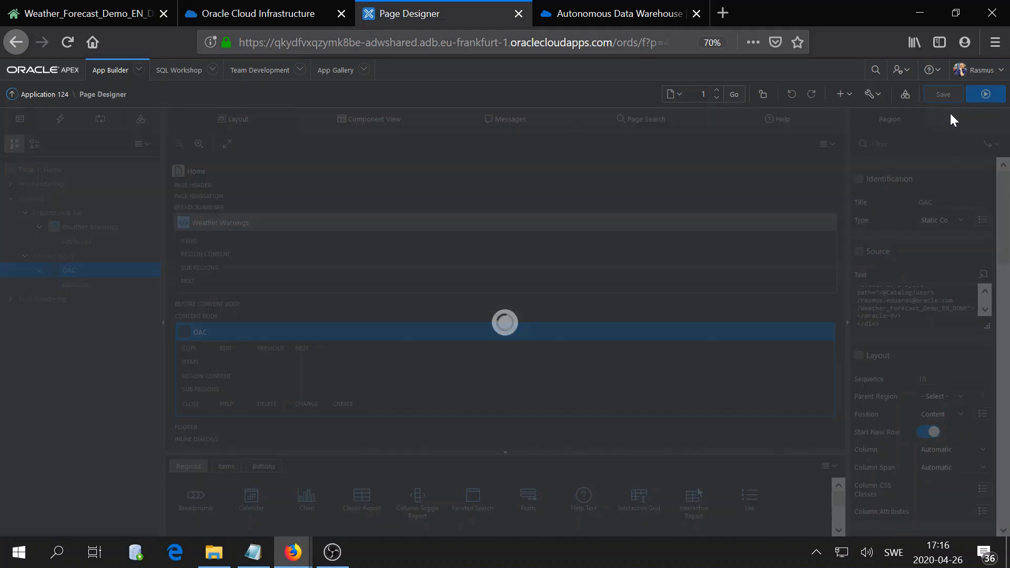
left_click(942, 93)
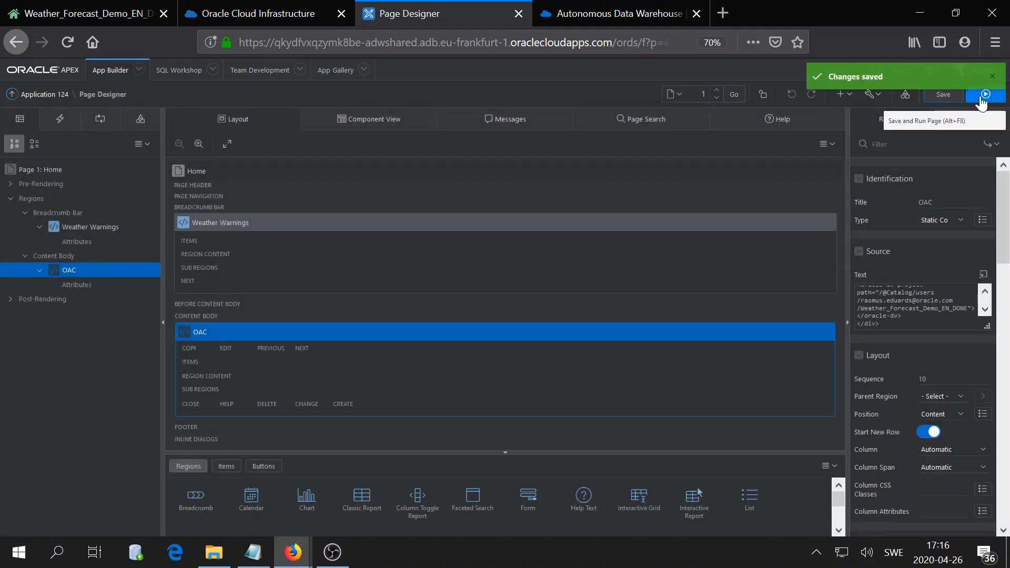
left_click(984, 93)
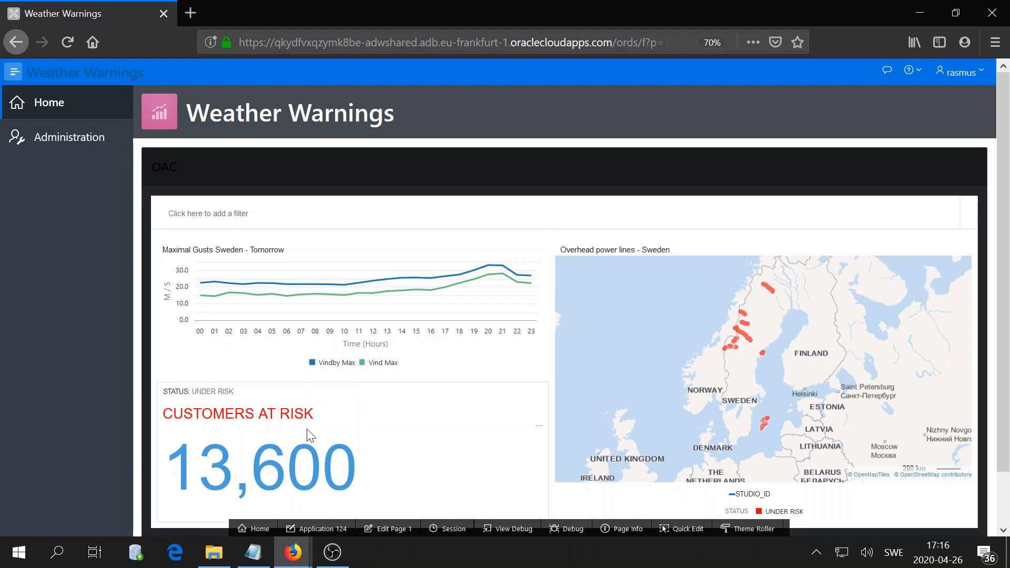
mouse_move(472, 477)
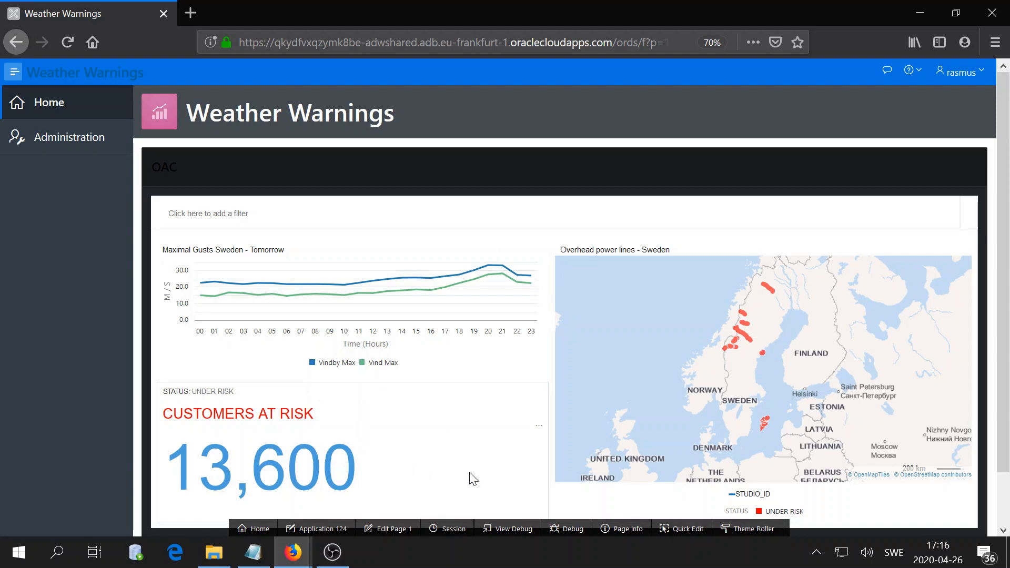
mouse_move(747, 529)
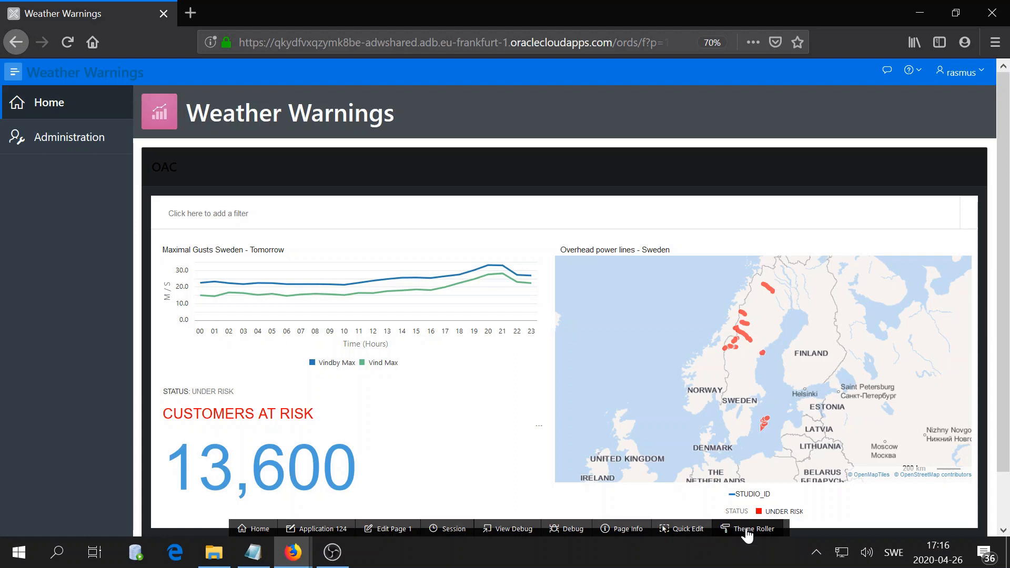
mouse_move(695, 314)
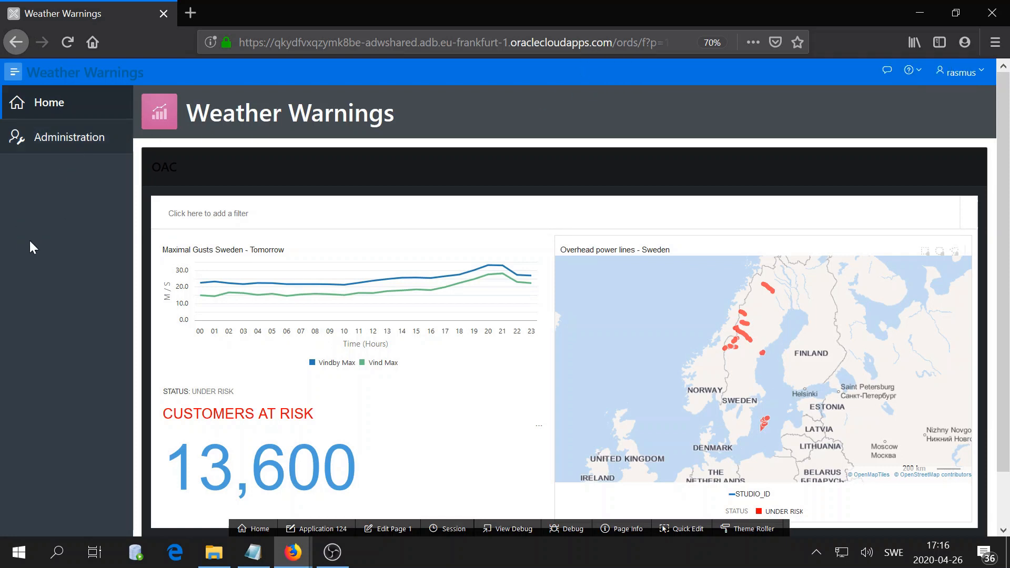
mouse_move(107, 262)
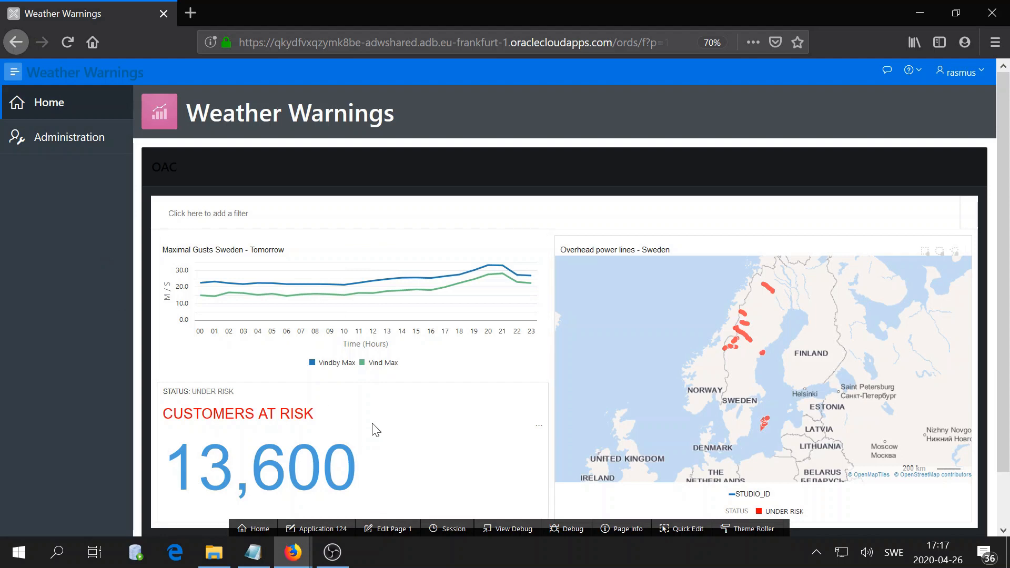
mouse_move(375, 429)
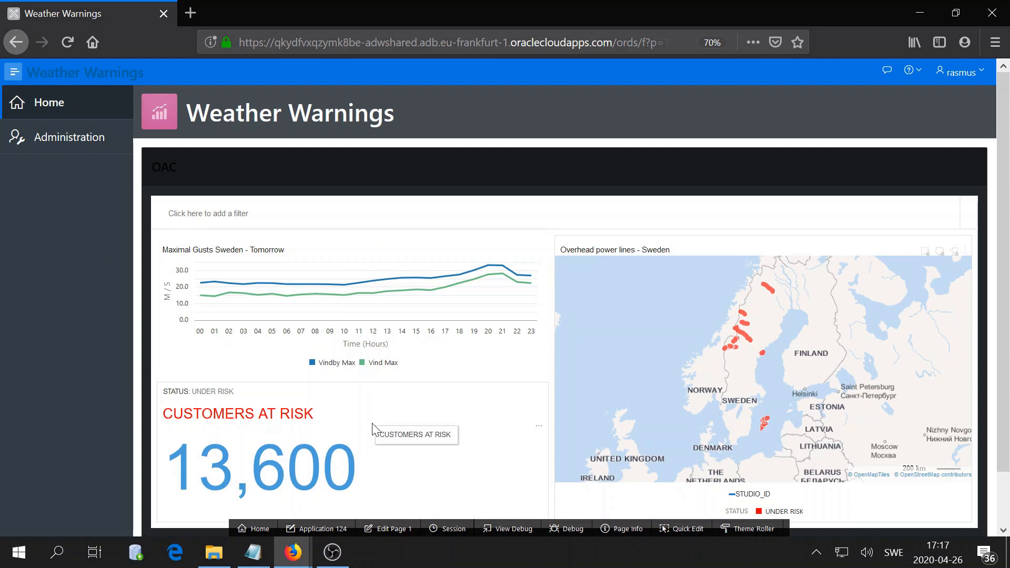